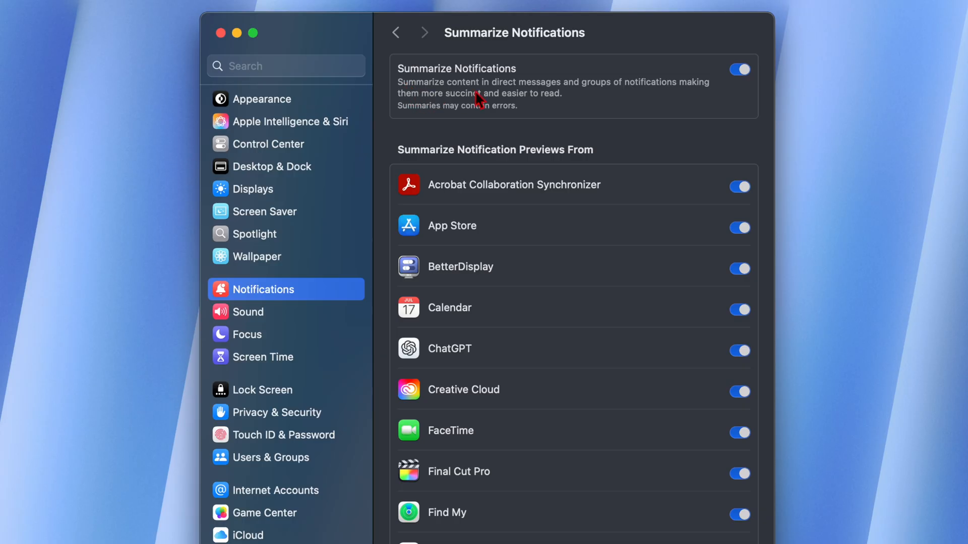
pyautogui.moveTo(455, 123)
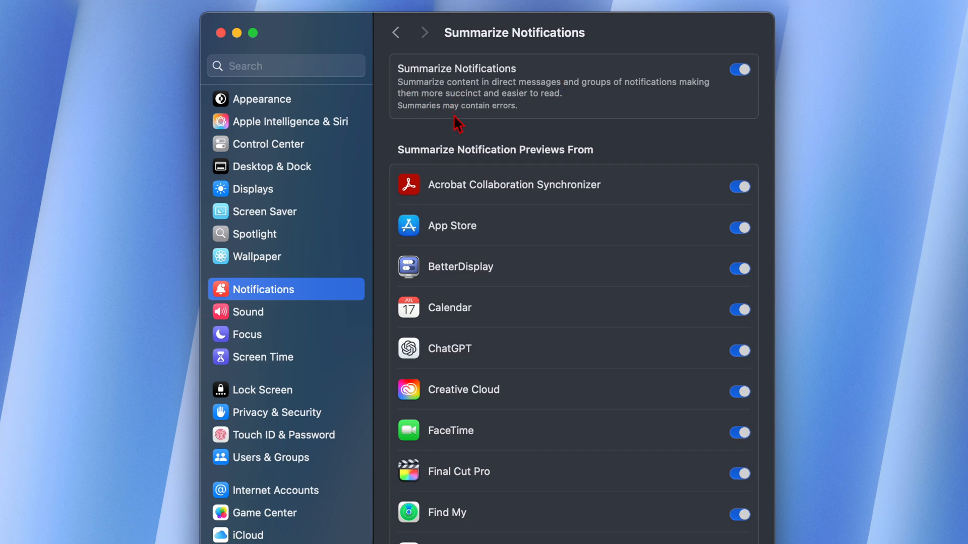
pyautogui.moveTo(410, 114)
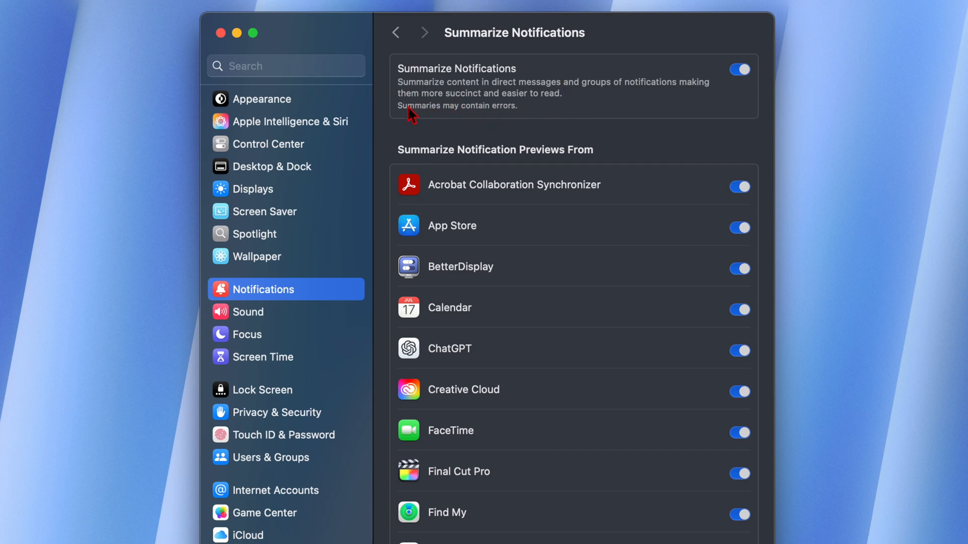
pyautogui.moveTo(413, 119)
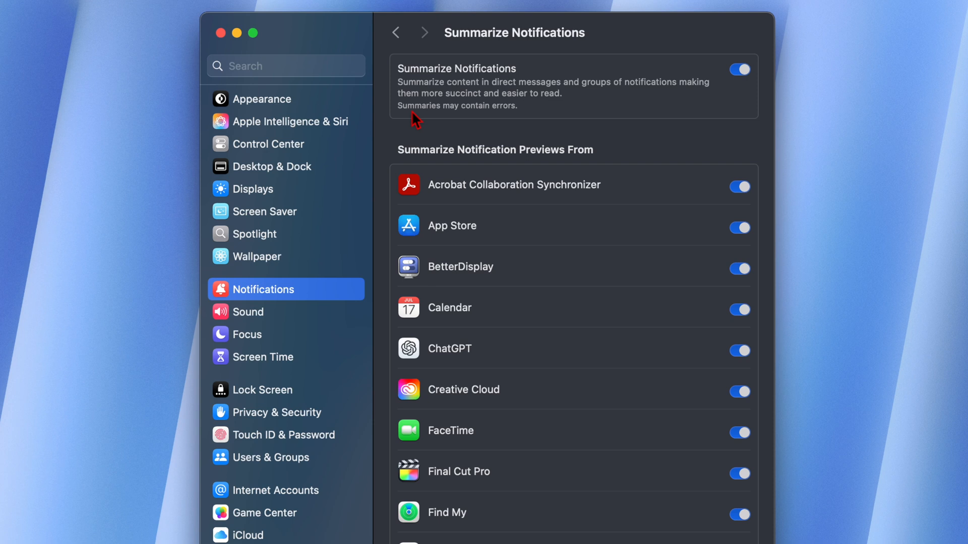
pyautogui.moveTo(543, 121)
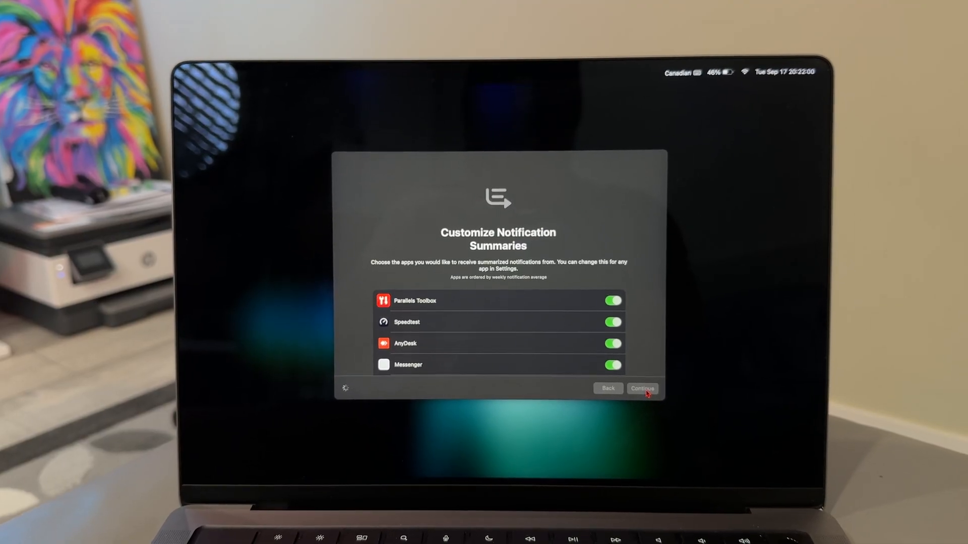
# Continue past the Customize Notification Summaries screen with the app toggles left on
pyautogui.click(642, 389)
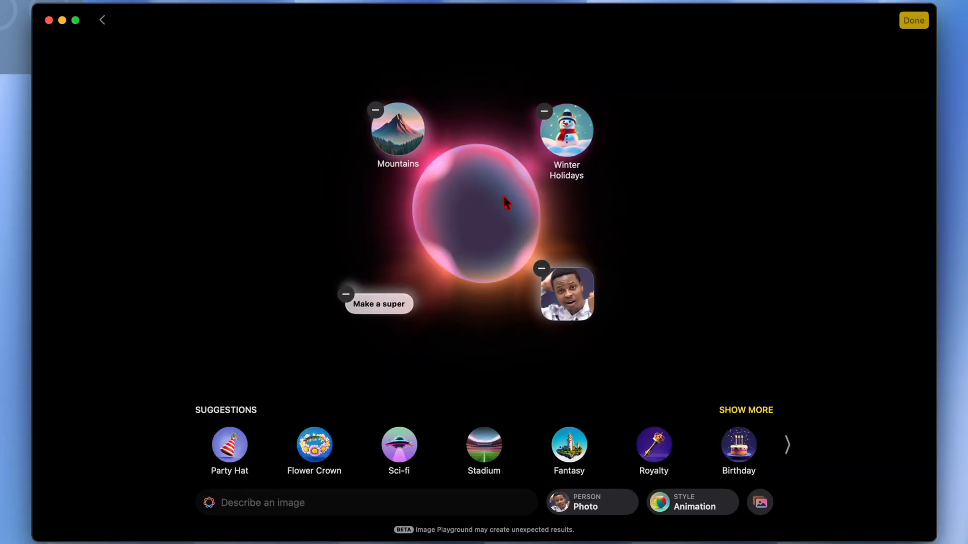
# Expand the Costumes suggestions and enter the prompt 'Make a picture of a green car on a rainy day'
pyautogui.click(746, 411)
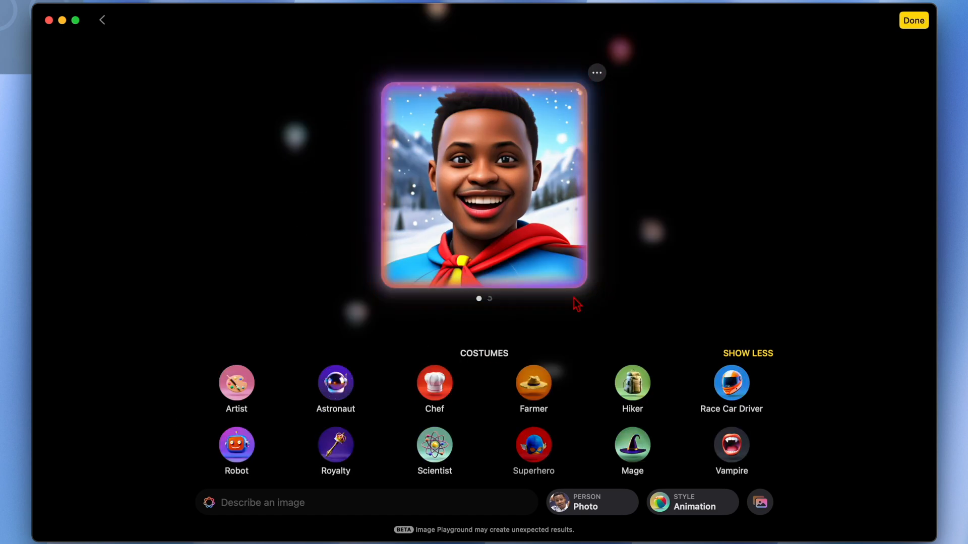
pyautogui.write('Make a picture of a green car on a rainy day')
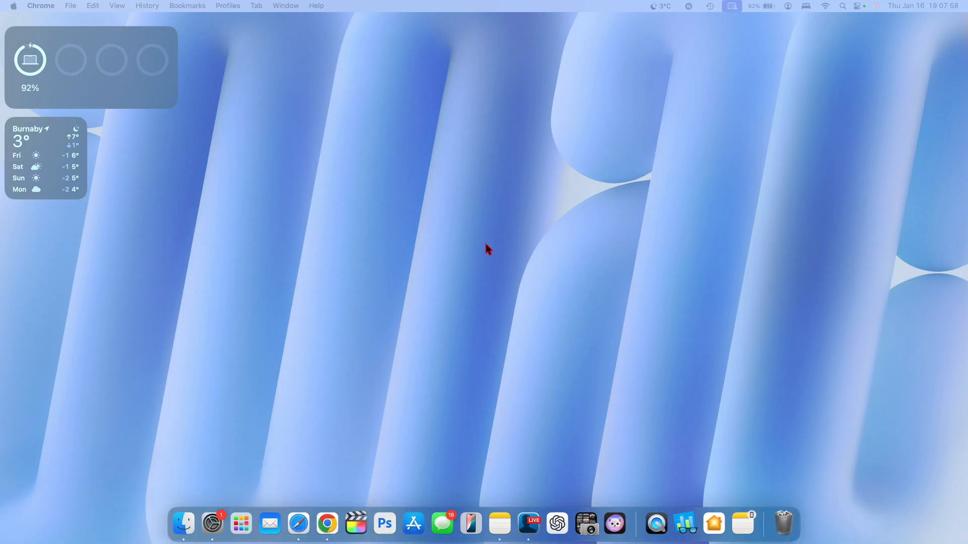
# Show the AirDrop & Handoff page under General, then bring up the installed apps grid
pyautogui.click(210, 525)
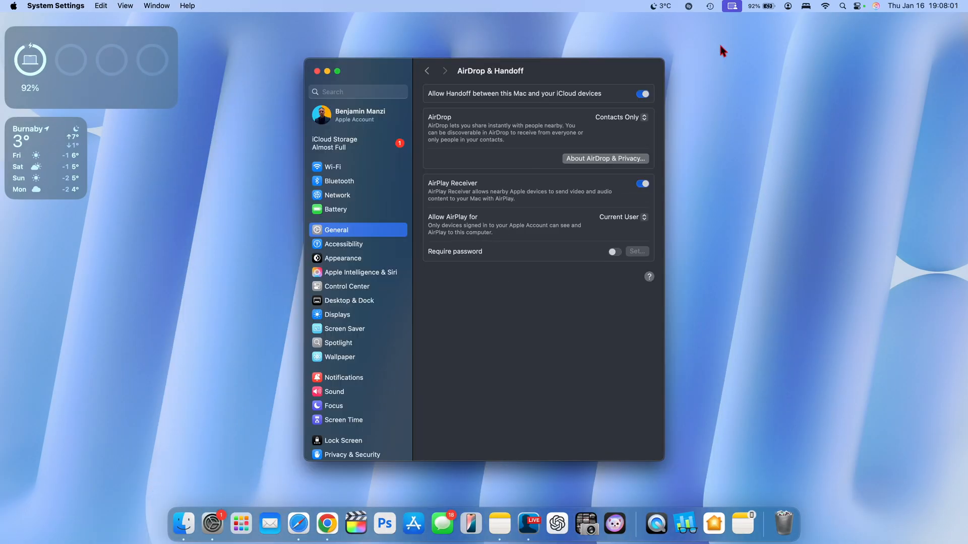
pyautogui.moveTo(548, 240)
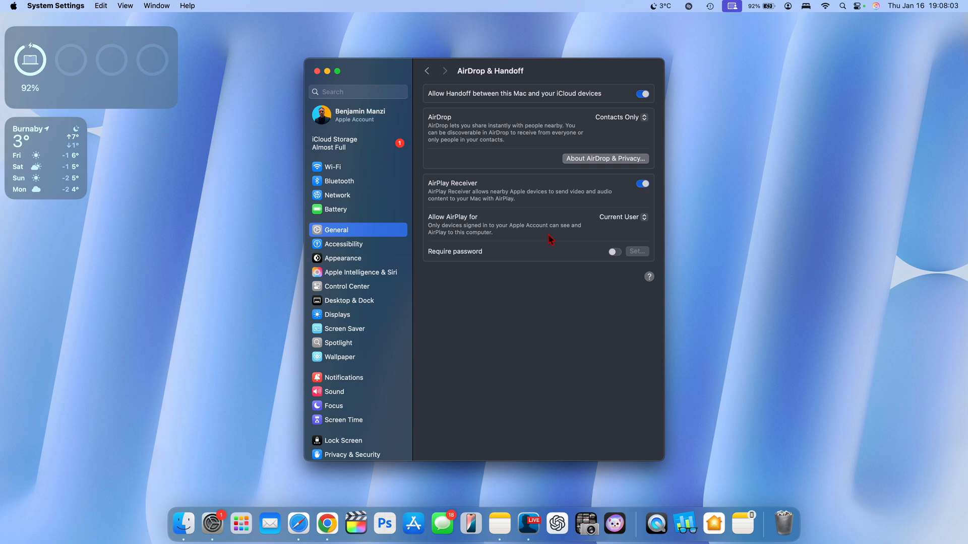
pyautogui.click(241, 524)
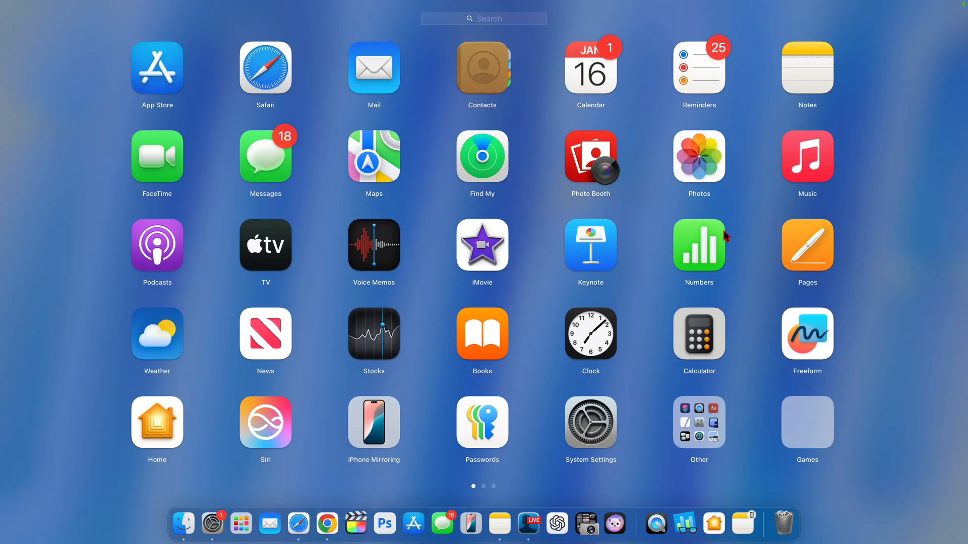
pyautogui.moveTo(637, 315)
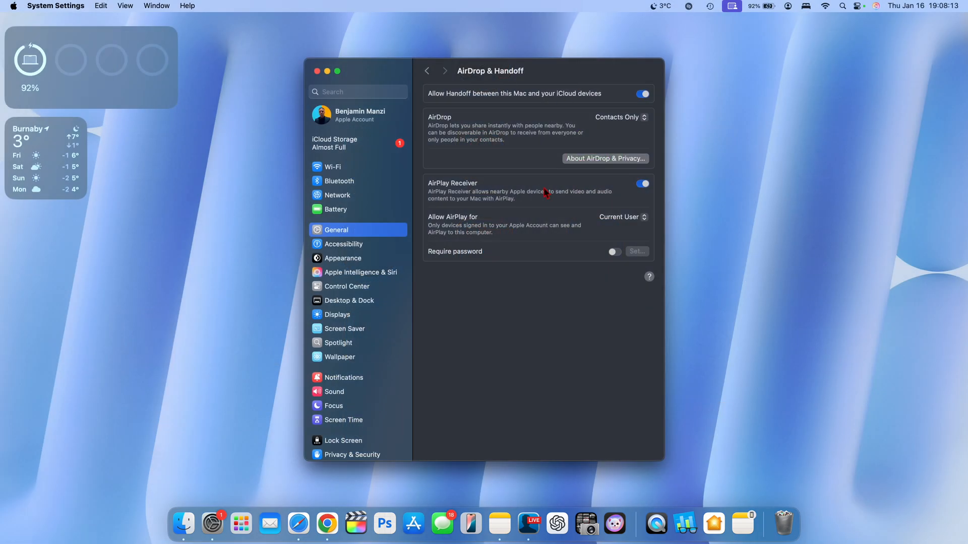
pyautogui.moveTo(516, 251)
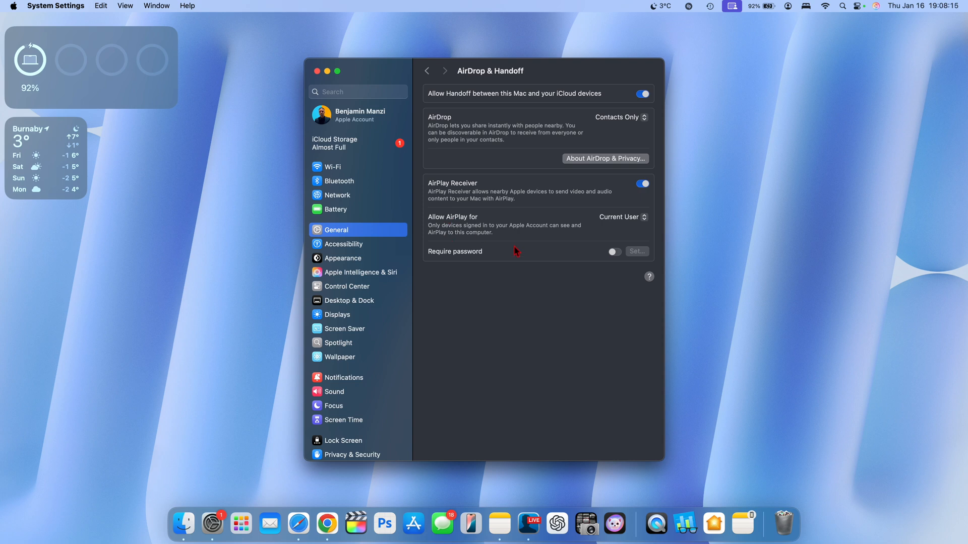
pyautogui.moveTo(545, 297)
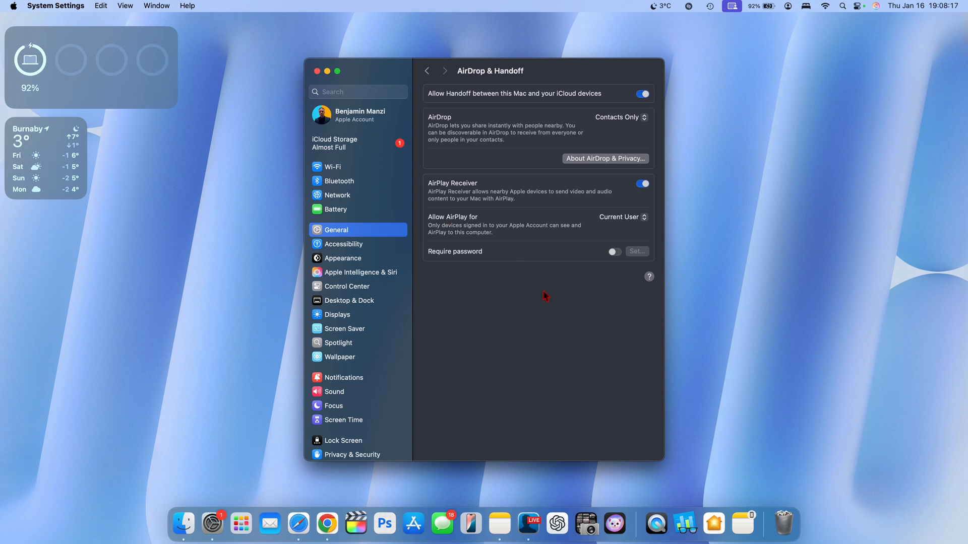
pyautogui.moveTo(321, 79)
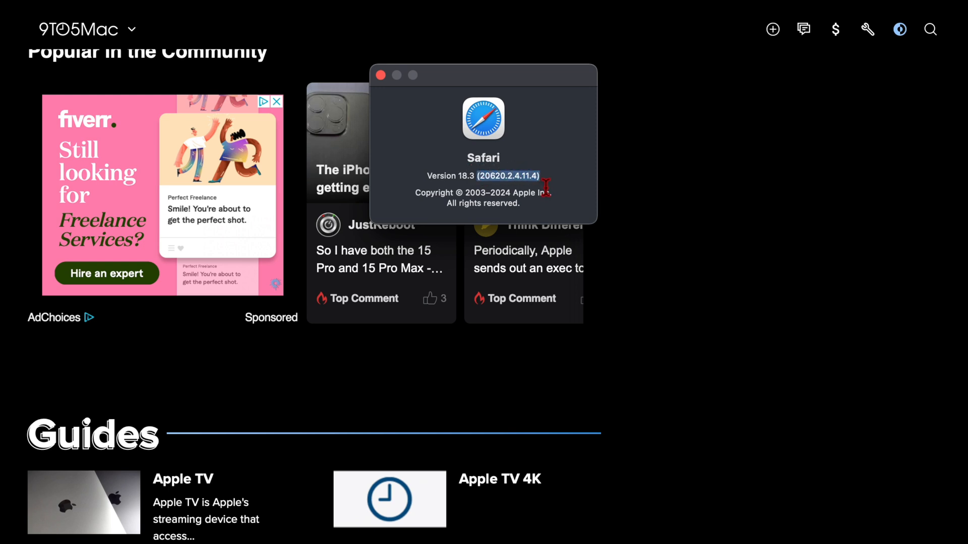
pyautogui.moveTo(548, 197)
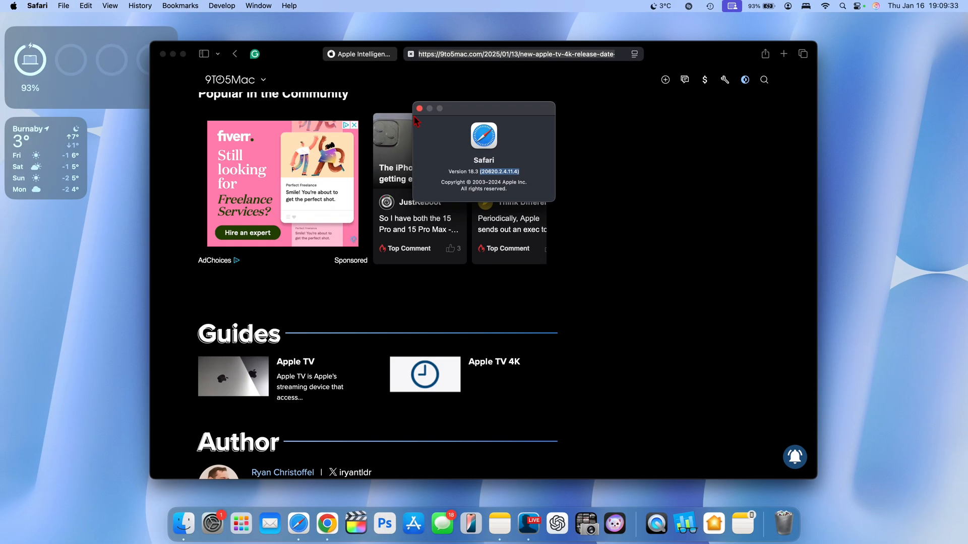
# Dismiss the About Safari window showing version 18.3
pyautogui.click(713, 523)
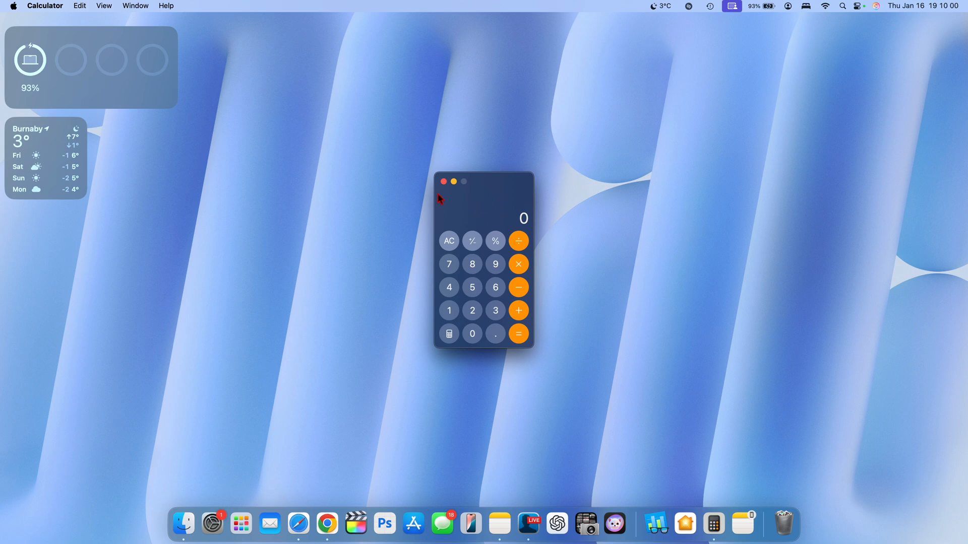
pyautogui.moveTo(449, 314)
pyautogui.write('63+3')
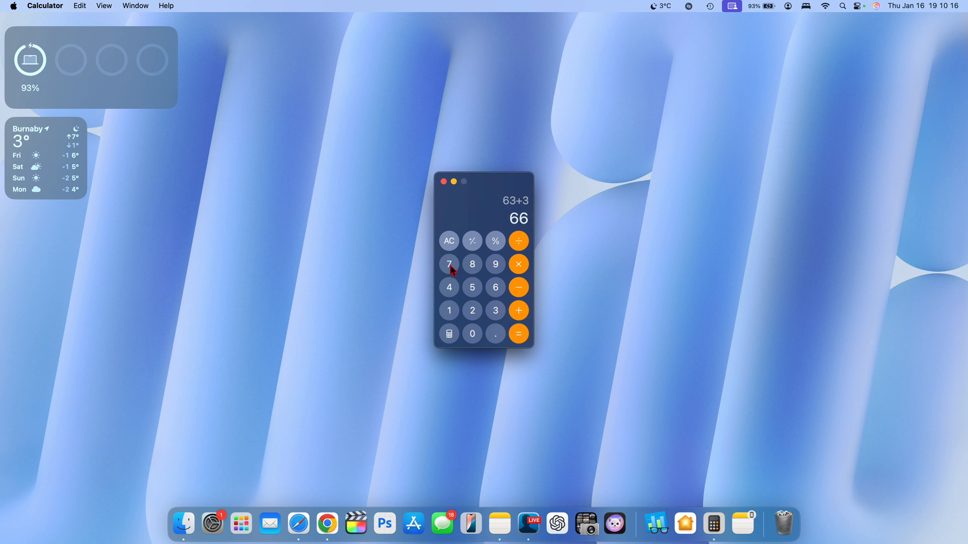
# Clear the 63+3=66 result back to zero with AC
pyautogui.click(449, 241)
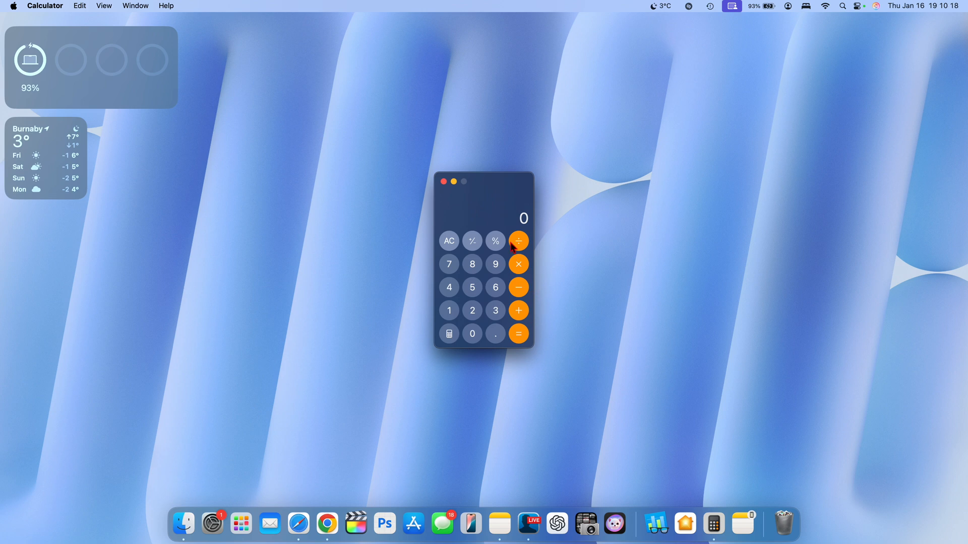
pyautogui.moveTo(524, 288)
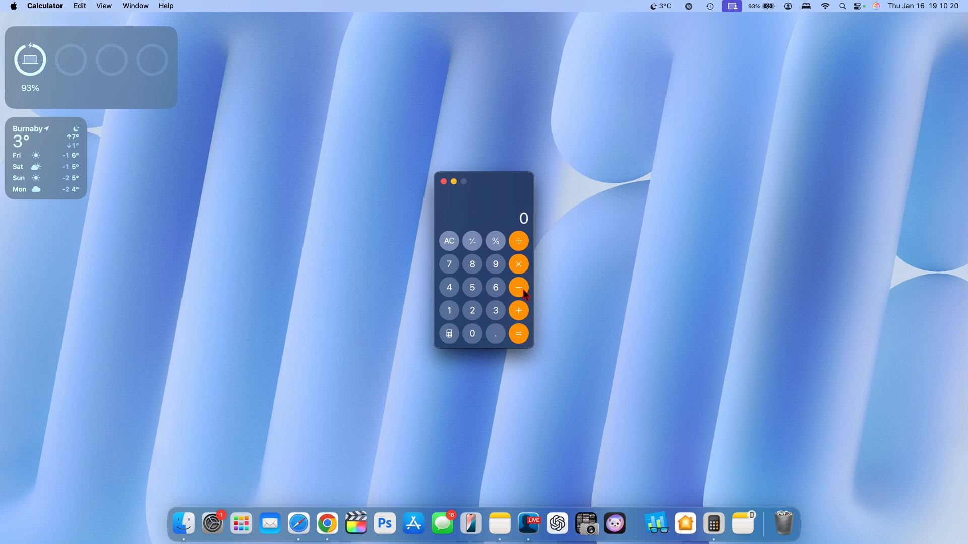
pyautogui.moveTo(455, 224)
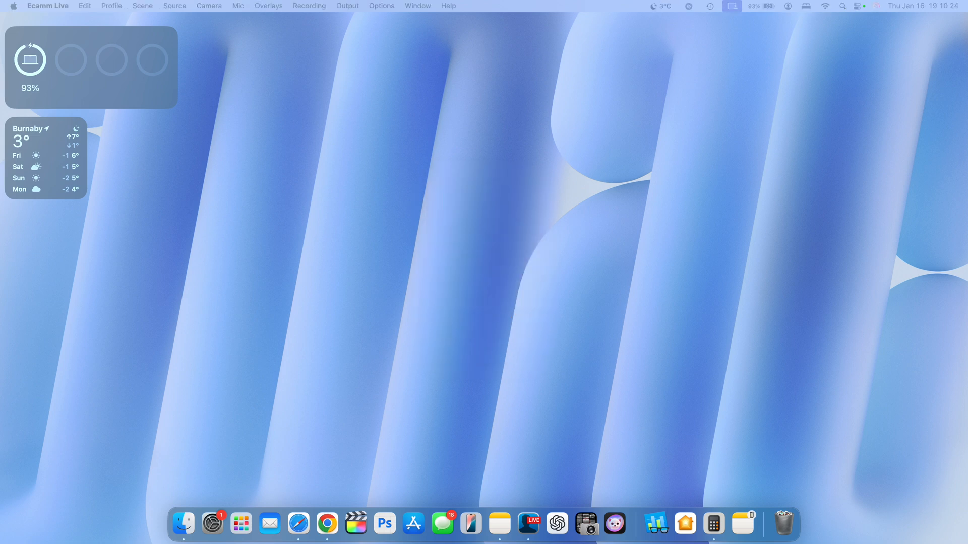
# Reach the Genmoji creator from the conversation's emoji picker
pyautogui.click(441, 523)
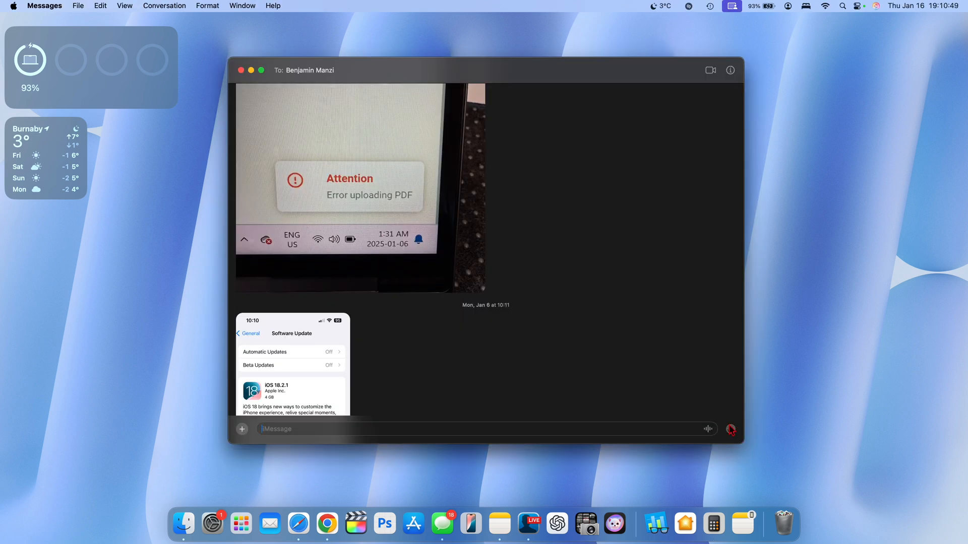
pyautogui.click(731, 430)
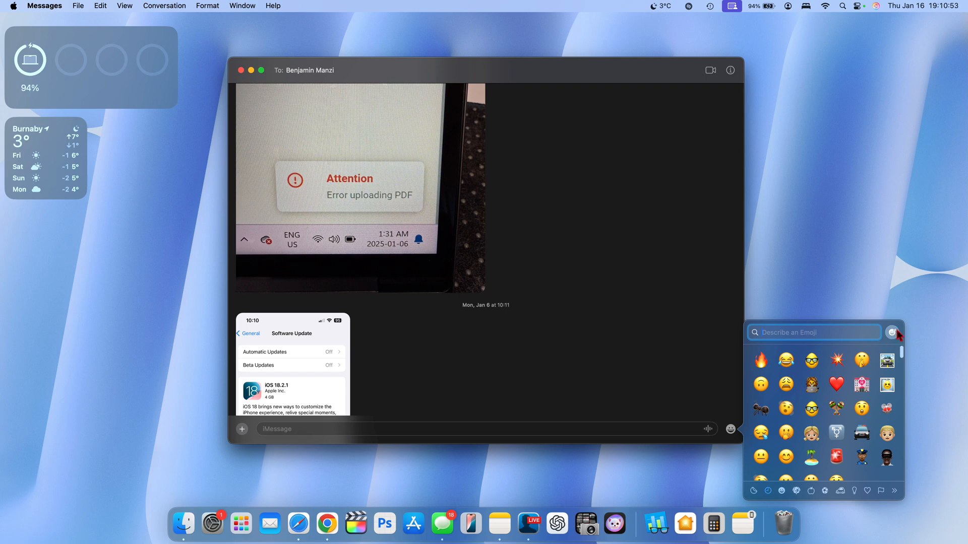
pyautogui.moveTo(901, 354)
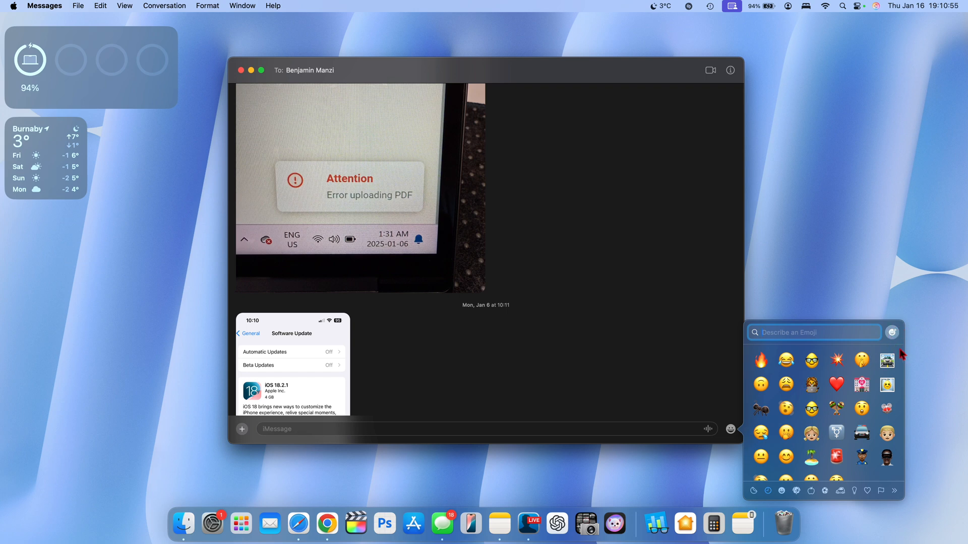
pyautogui.click(891, 332)
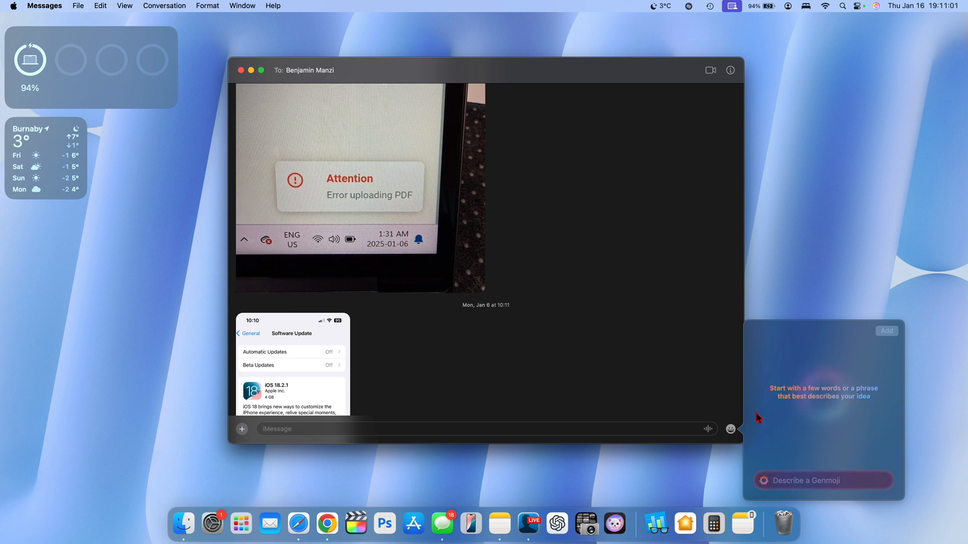
# Generate a Genmoji from the description 'A boy running'
pyautogui.write('A boy running')
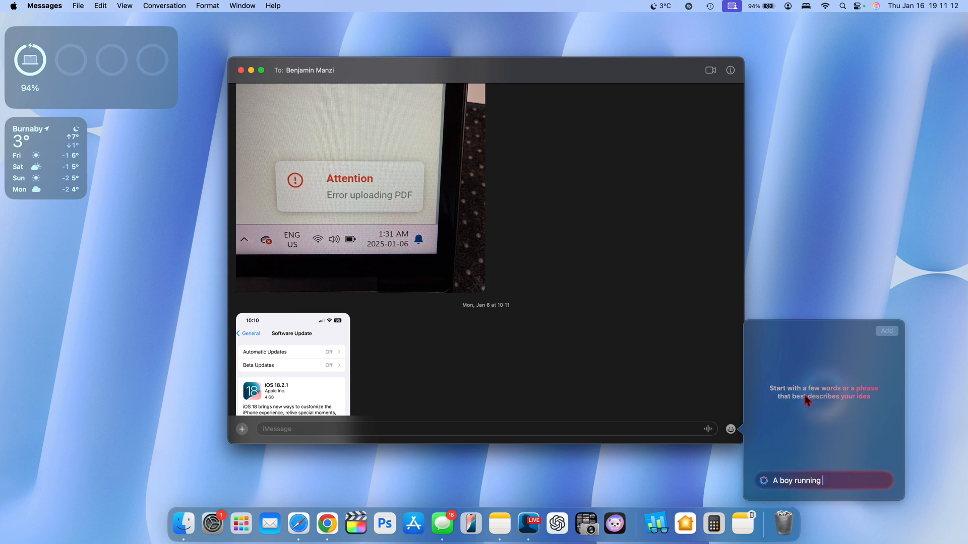
pyautogui.moveTo(850, 462)
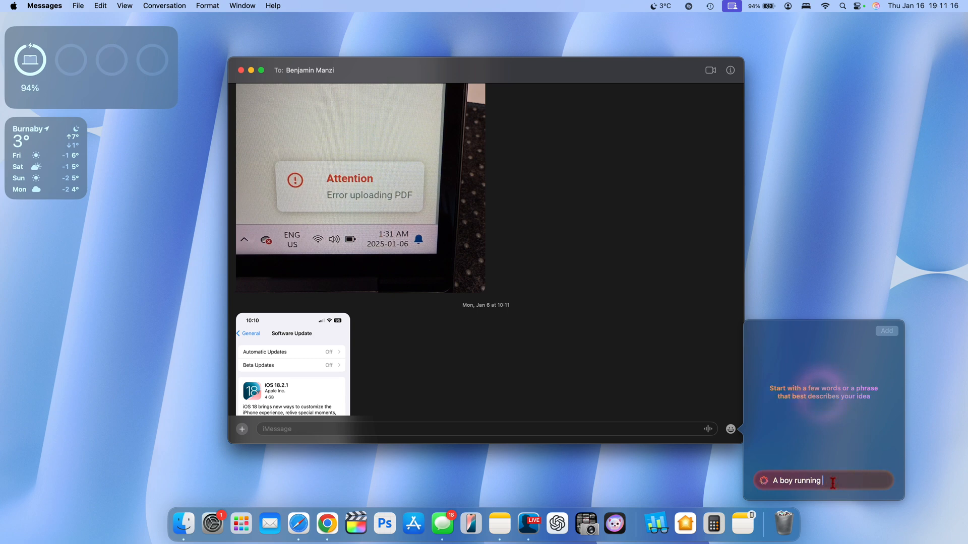
pyautogui.press('Return')
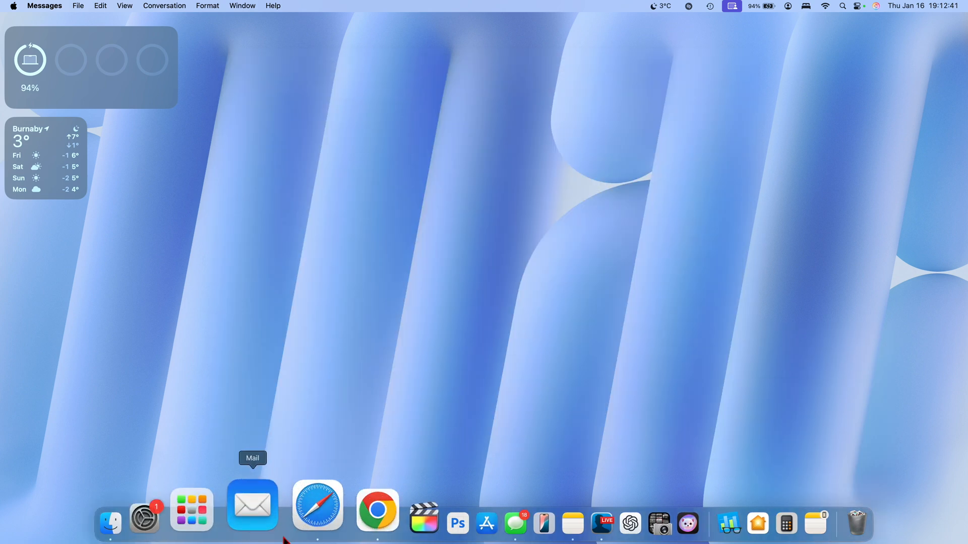
# Launch the App Store and scroll down through the Apple Arcade page
pyautogui.click(191, 509)
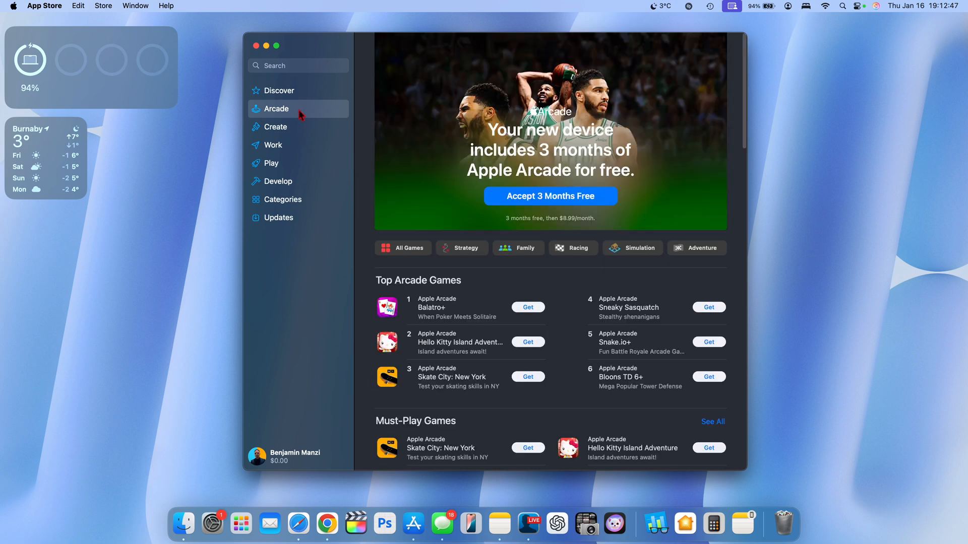
pyautogui.scroll(-3)
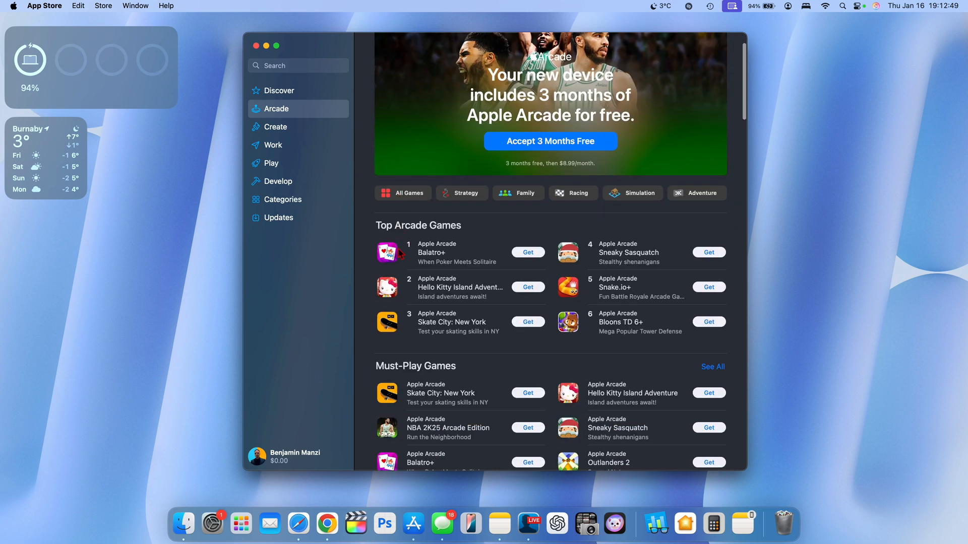
pyautogui.scroll(-3)
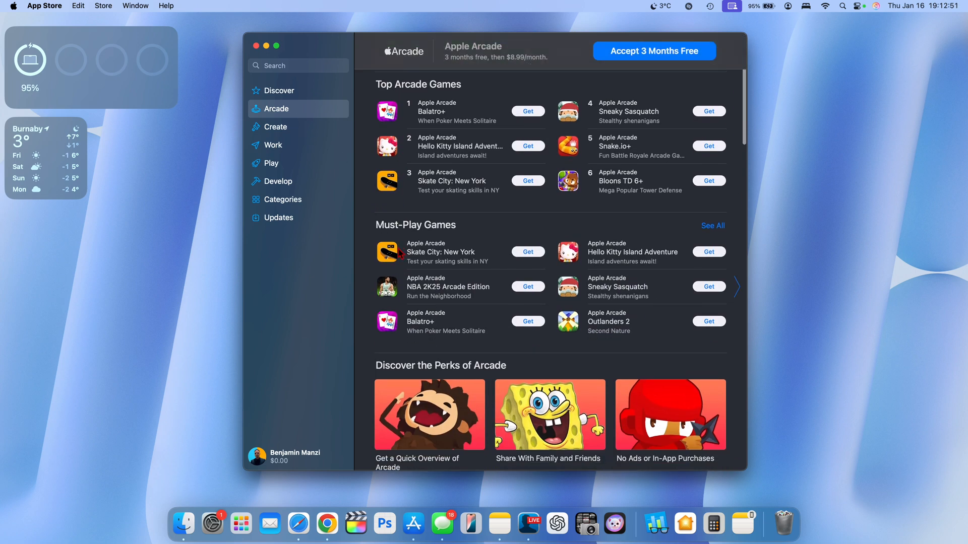
pyautogui.scroll(-3)
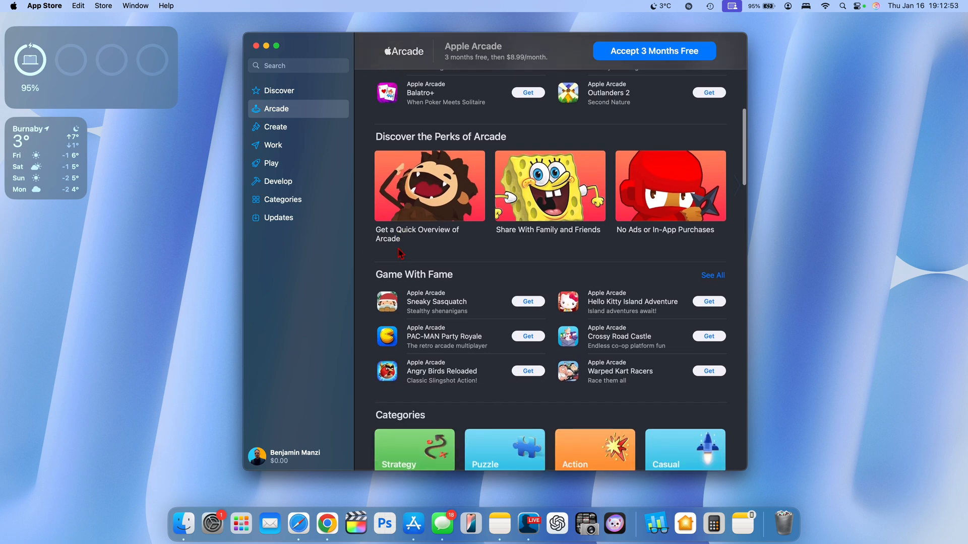
pyautogui.scroll(-3)
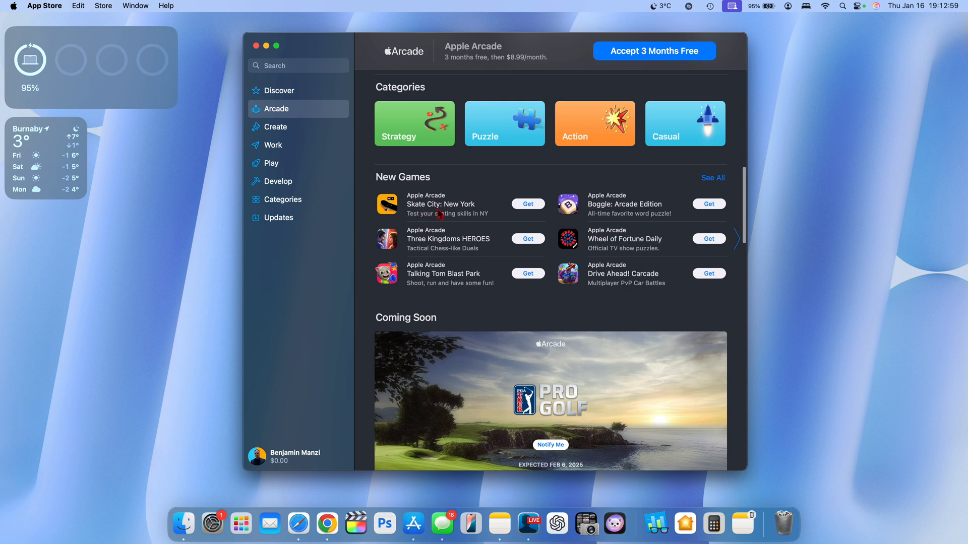
pyautogui.moveTo(426, 251)
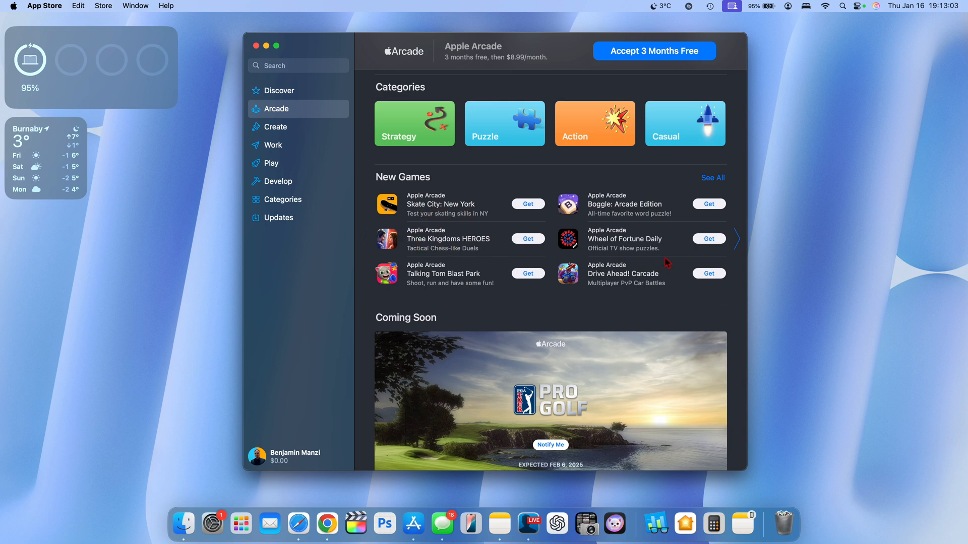
# Advance the New Games row to the next set of titles and continue down the categories
pyautogui.click(736, 239)
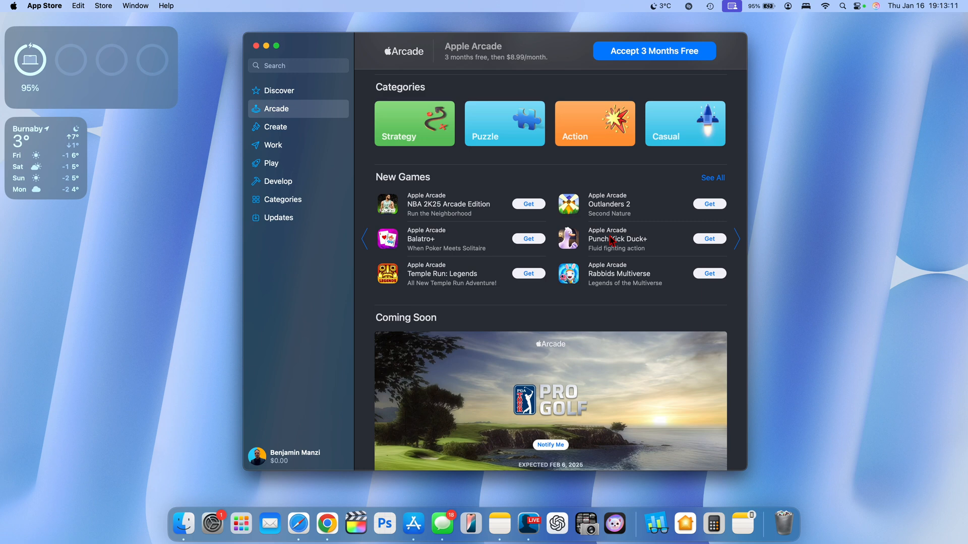
pyautogui.scroll(-3)
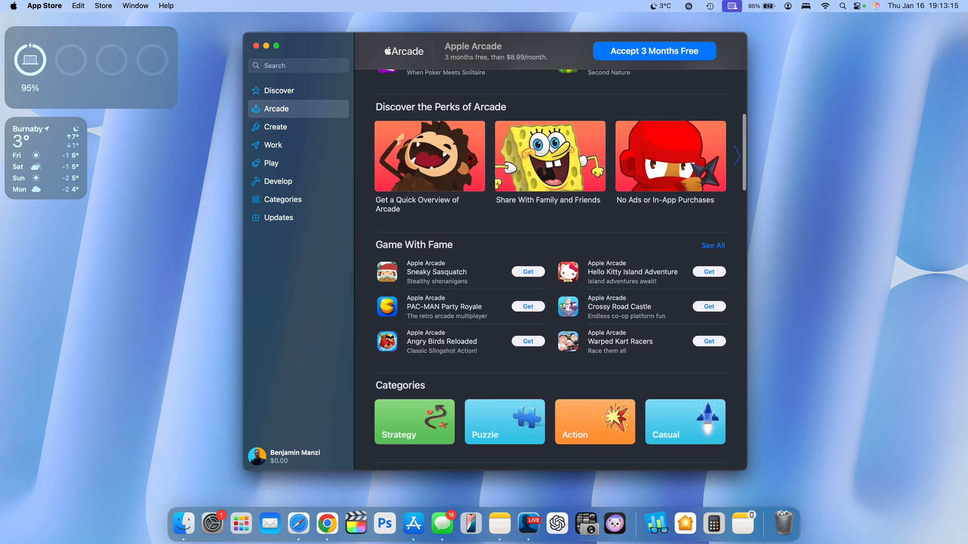
pyautogui.scroll(-3)
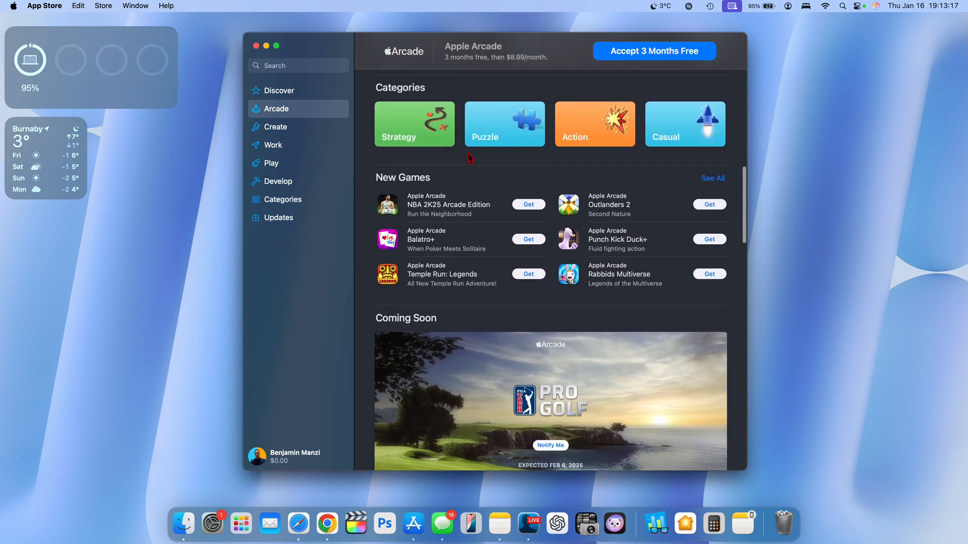
pyautogui.scroll(-3)
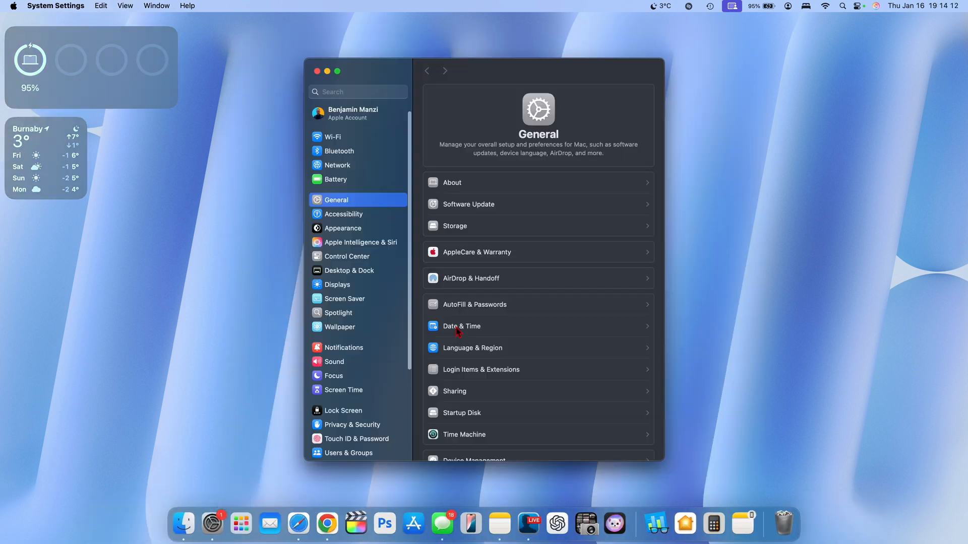
# Show the Battery page with charts switched to the Last 10 Days
pyautogui.scroll(-3)
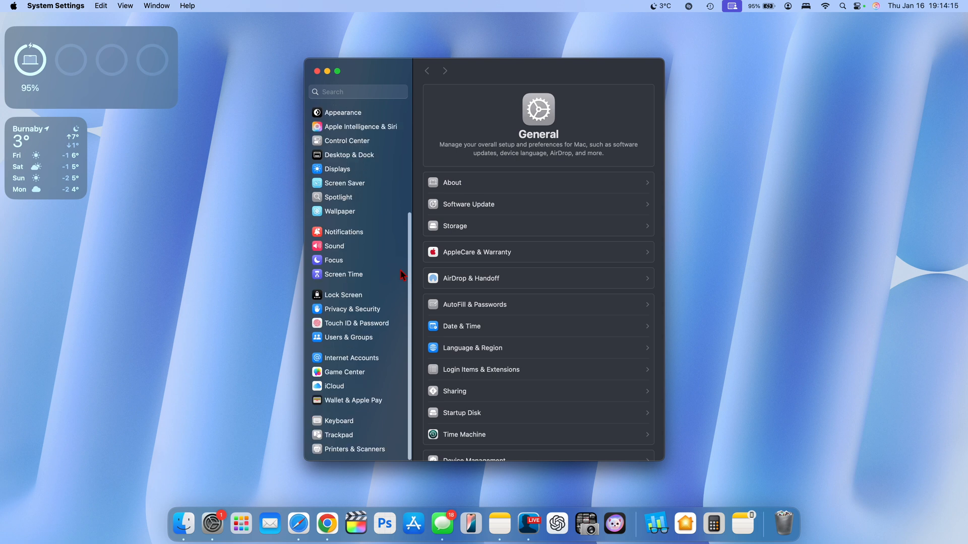
pyautogui.scroll(3)
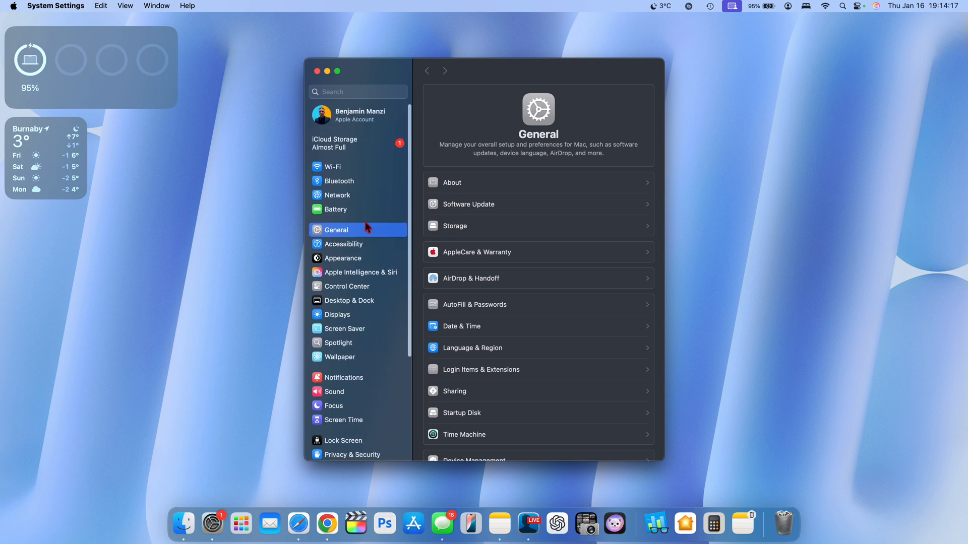
pyautogui.click(335, 210)
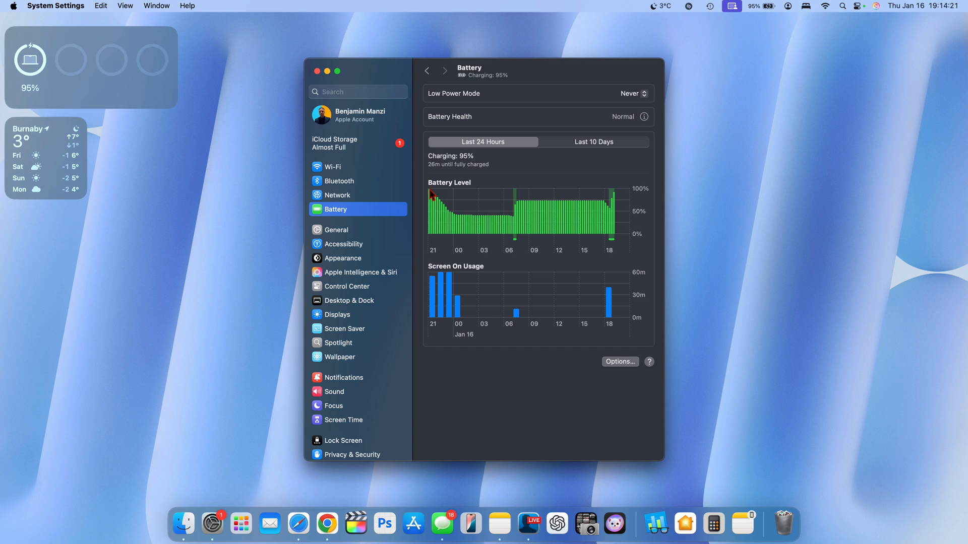
pyautogui.moveTo(530, 290)
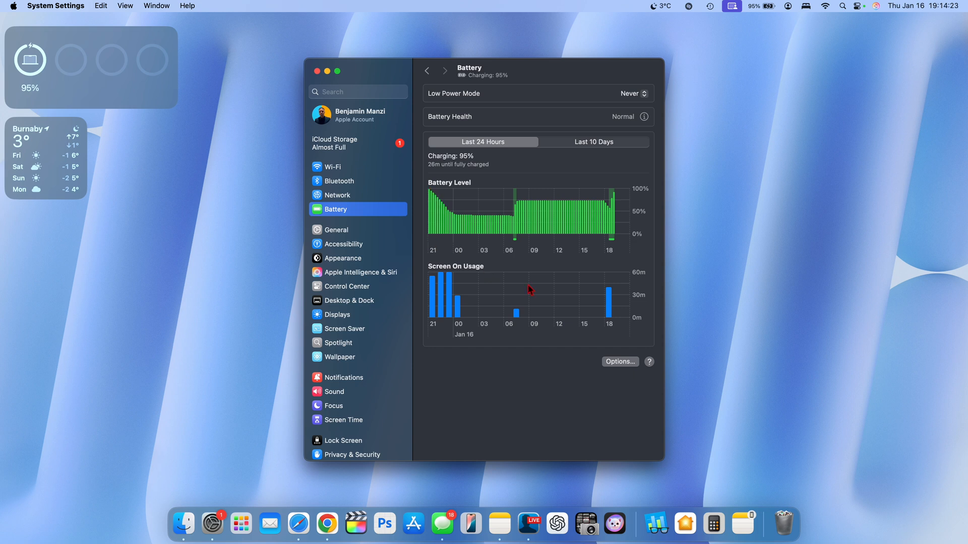
pyautogui.click(592, 141)
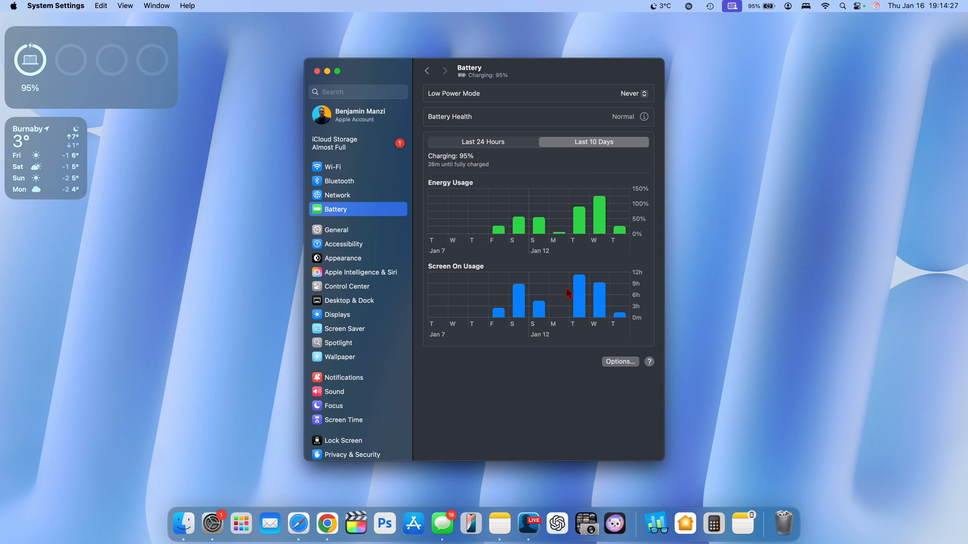
pyautogui.moveTo(599, 322)
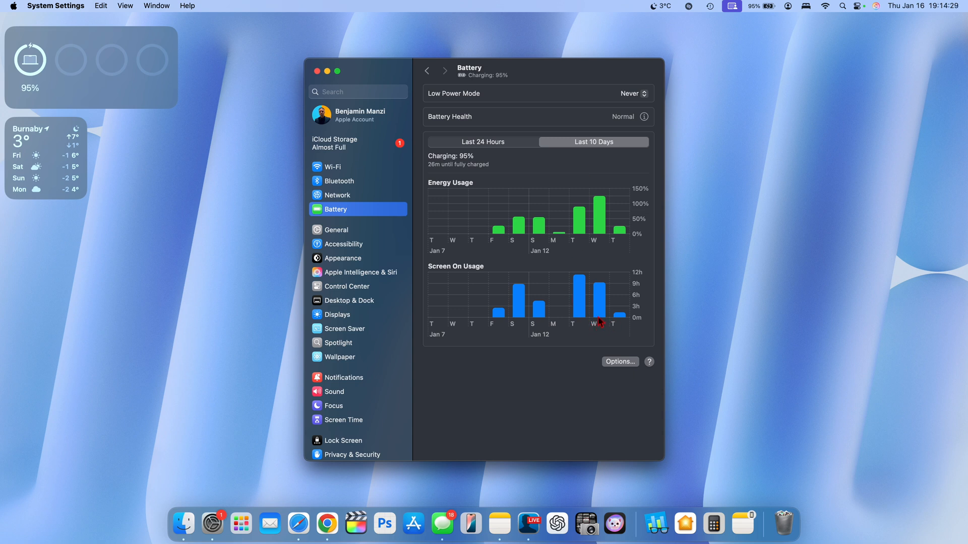
pyautogui.moveTo(590, 316)
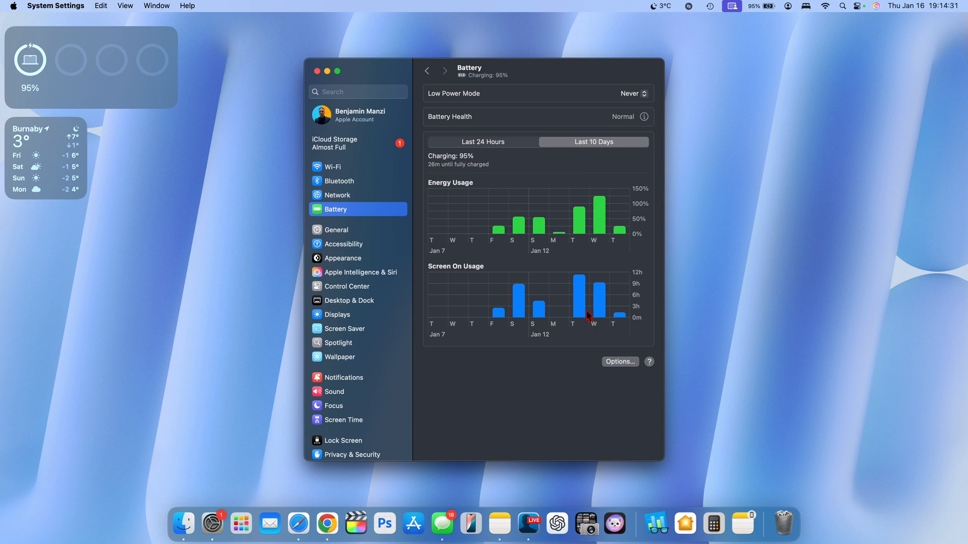
pyautogui.moveTo(584, 298)
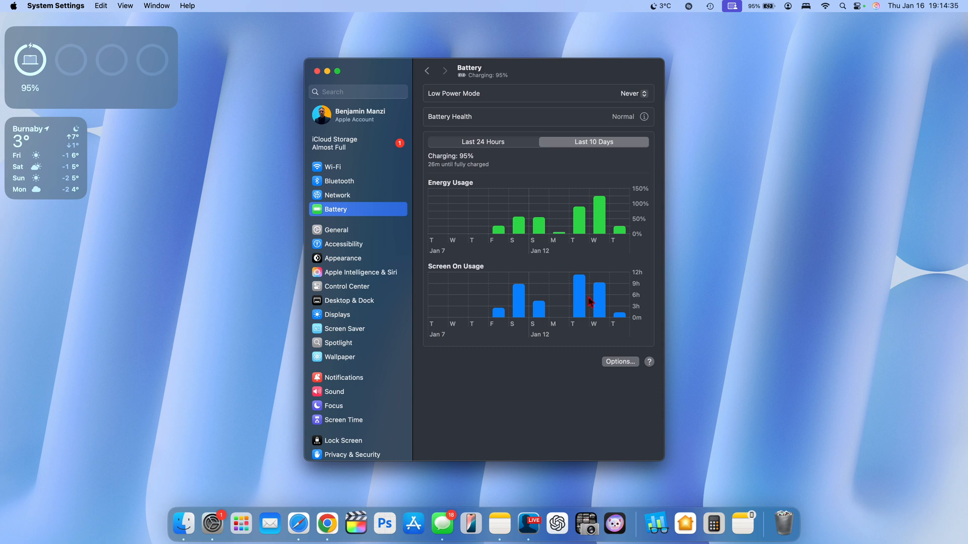
pyautogui.moveTo(584, 218)
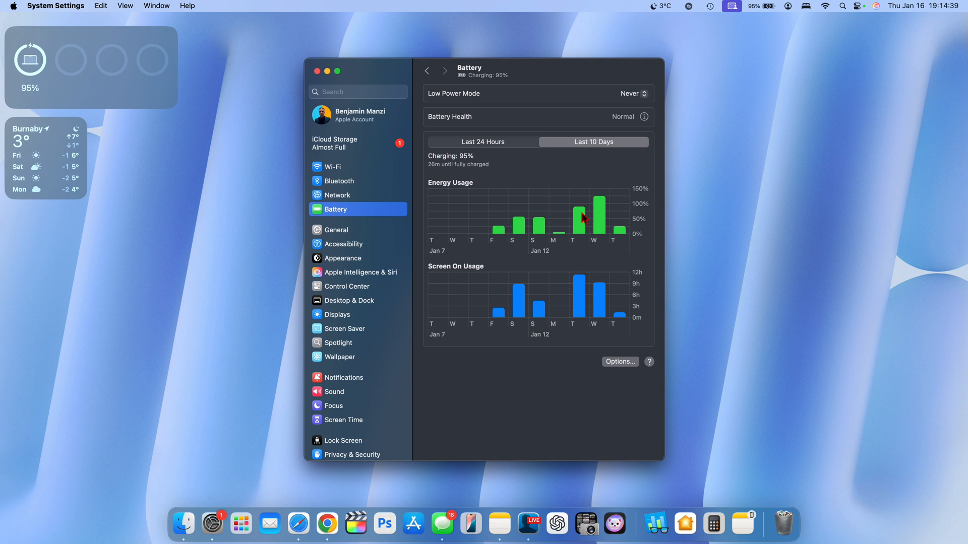
pyautogui.moveTo(598, 301)
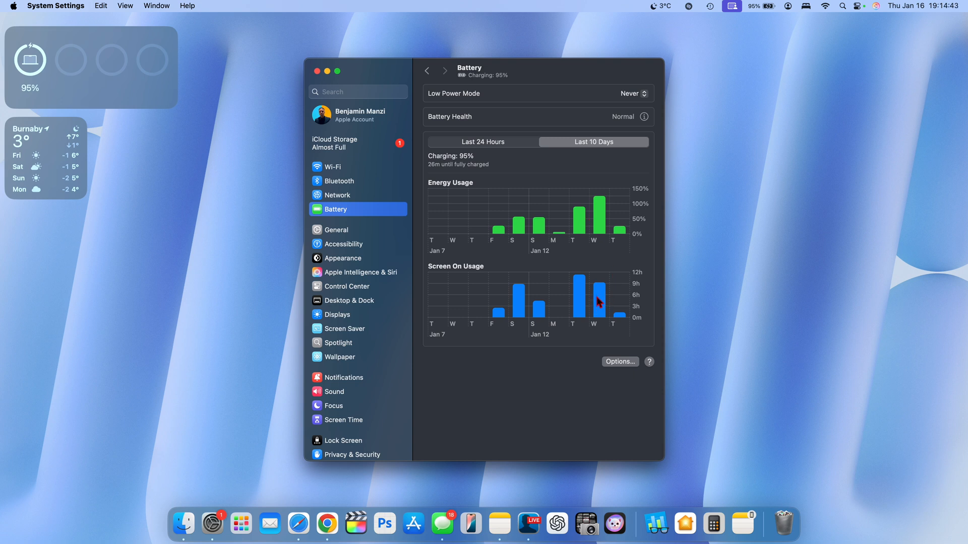
pyautogui.moveTo(604, 285)
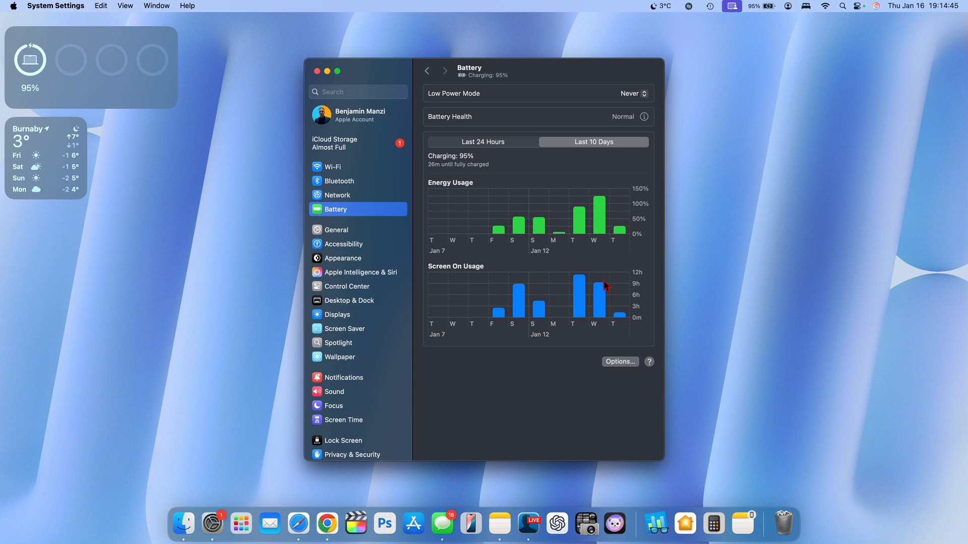
pyautogui.moveTo(602, 294)
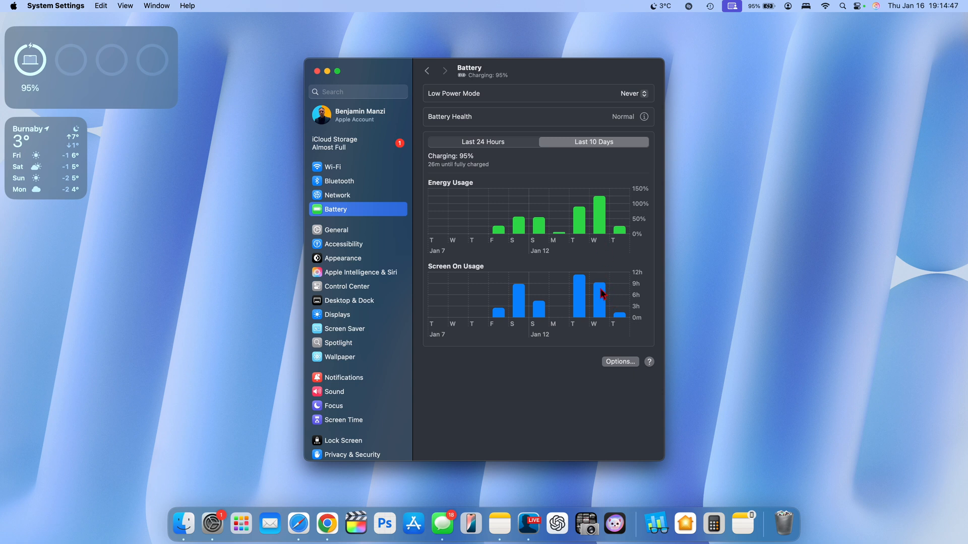
pyautogui.moveTo(617, 214)
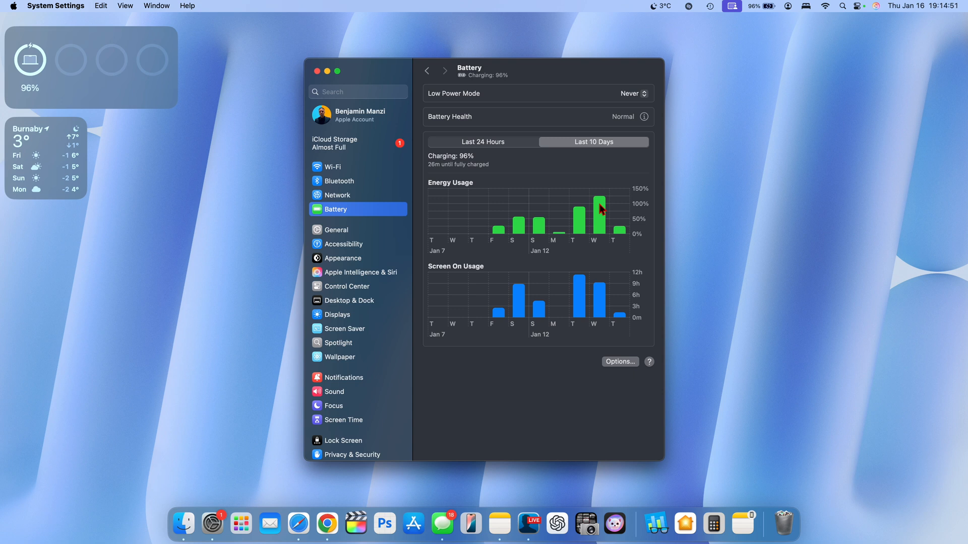
# Bring up the Battery Health details reporting 86% maximum capacity
pyautogui.click(648, 117)
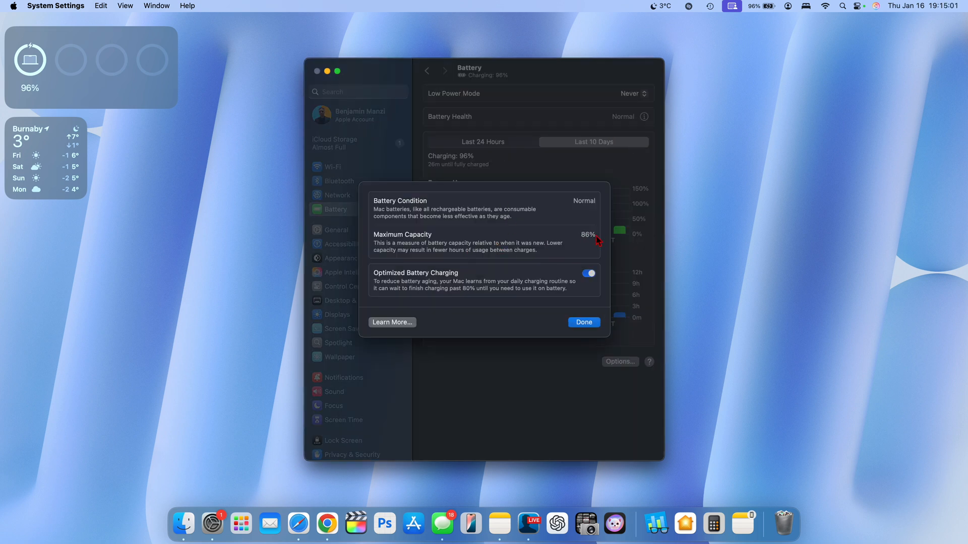
pyautogui.moveTo(583, 327)
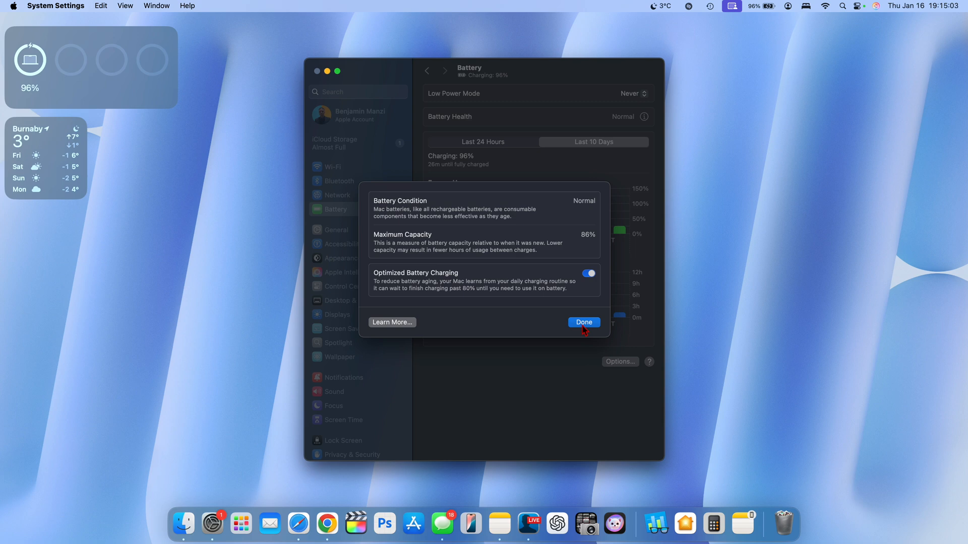
# Dismiss the Battery Health sheet with Done, returning to the 10-day usage charts
pyautogui.click(583, 322)
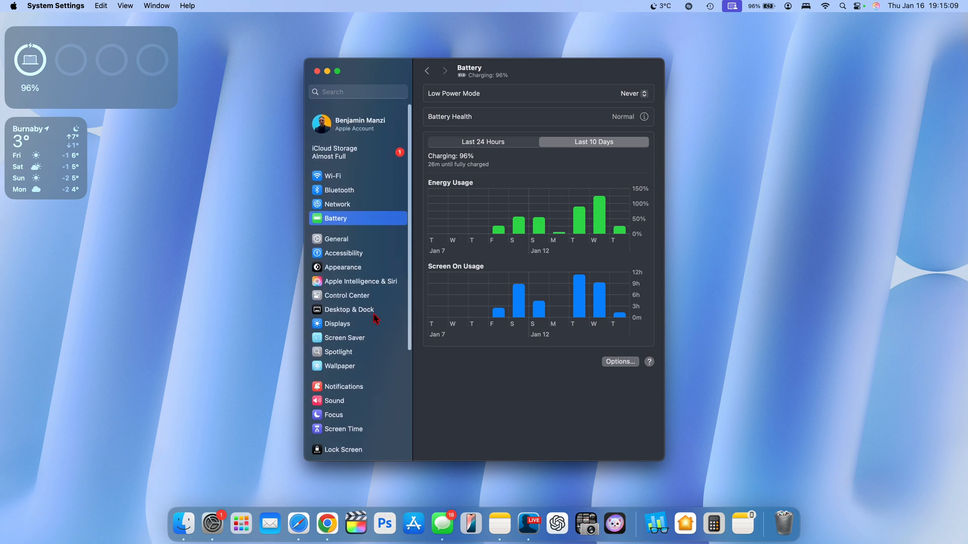
# Scroll the sidebar, switch to the General page, and quit System Settings to the desktop
pyautogui.scroll(-3)
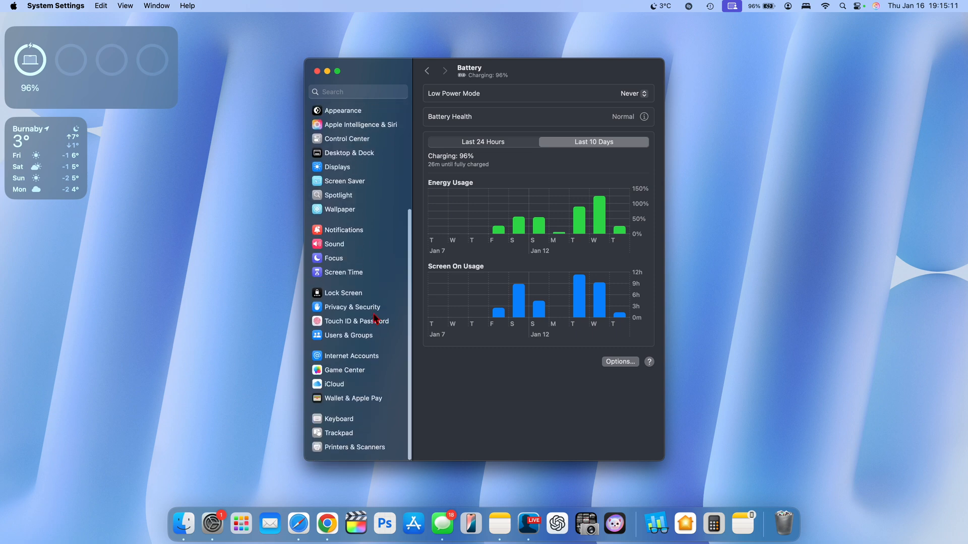
pyautogui.scroll(3)
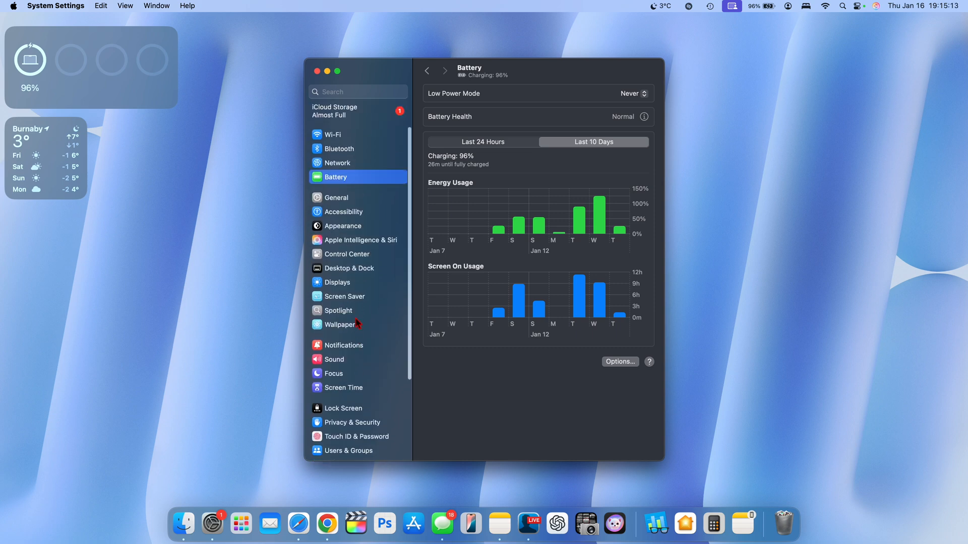
pyautogui.click(336, 198)
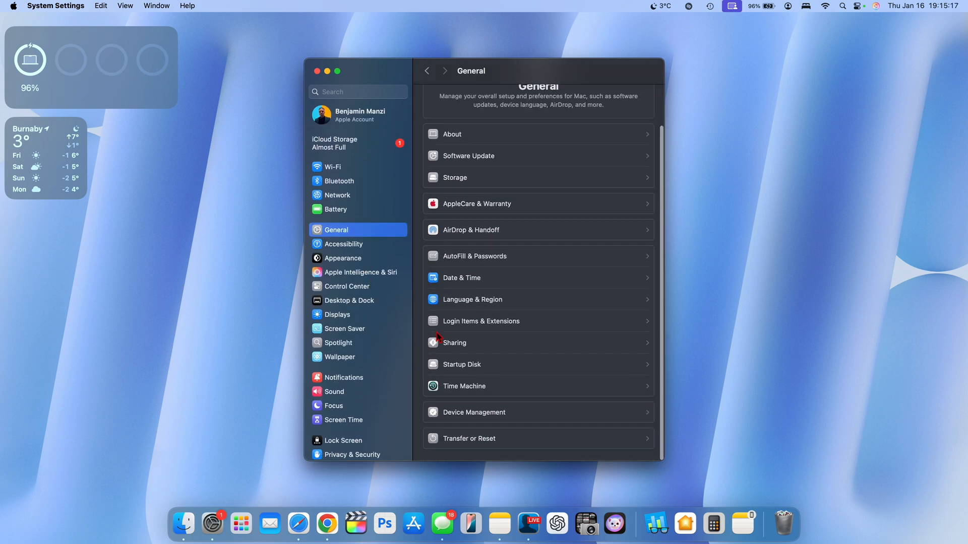
pyautogui.scroll(-3)
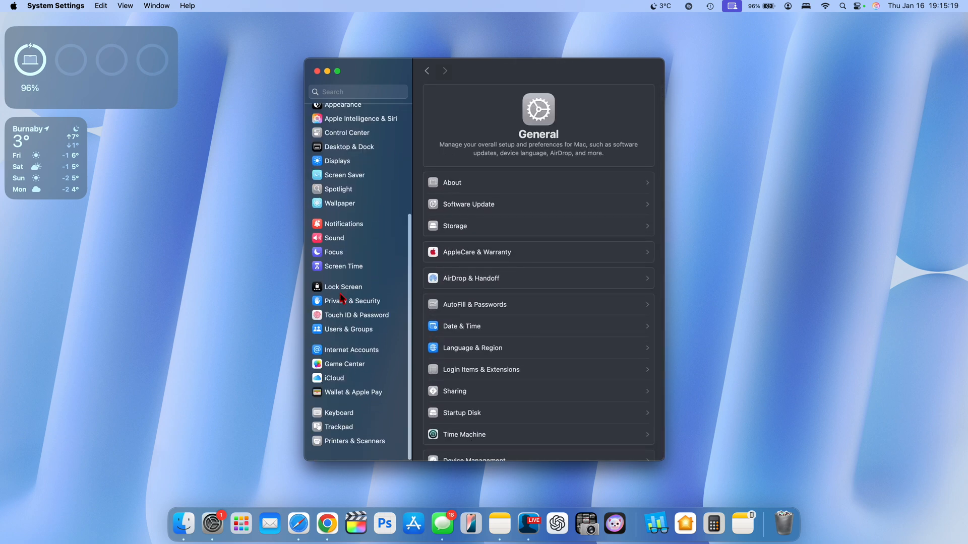
pyautogui.scroll(3)
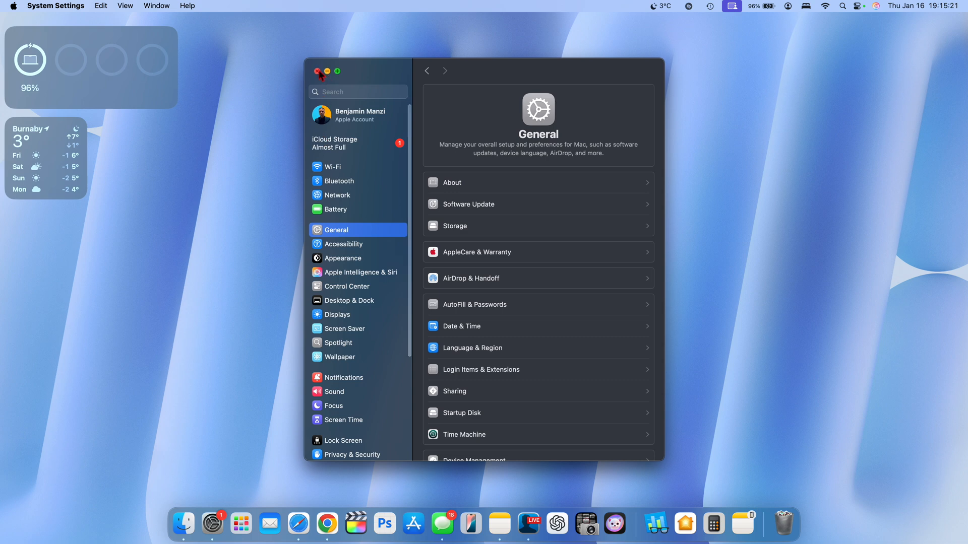
pyautogui.click(327, 71)
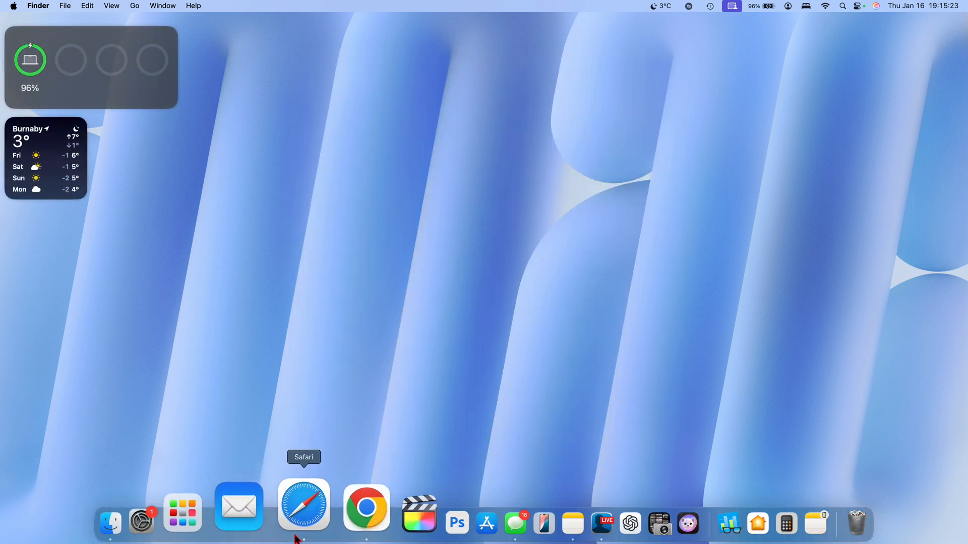
# Review the Apple Intelligence page in Safari, then load the Apple Developer downloads listing iOS 18.3 beta 3
pyautogui.click(303, 506)
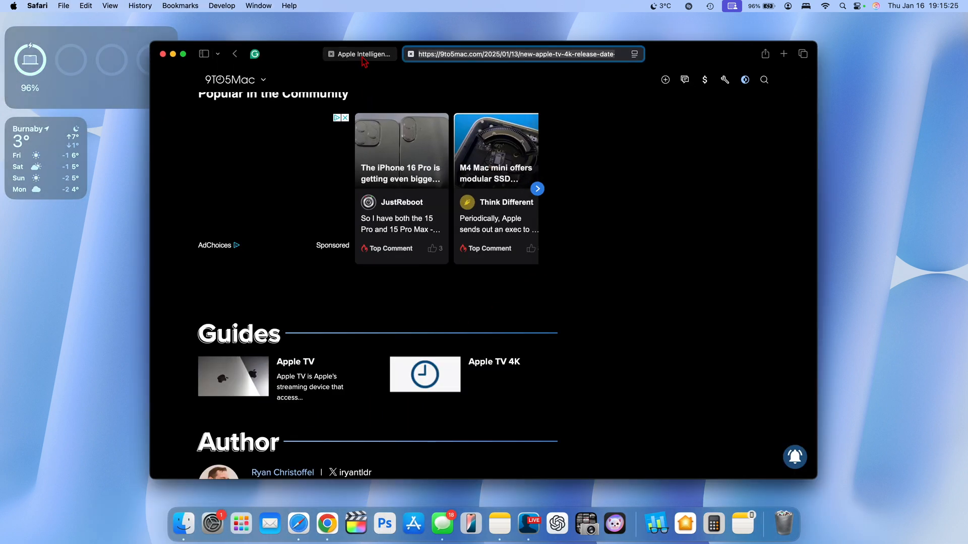
pyautogui.click(360, 53)
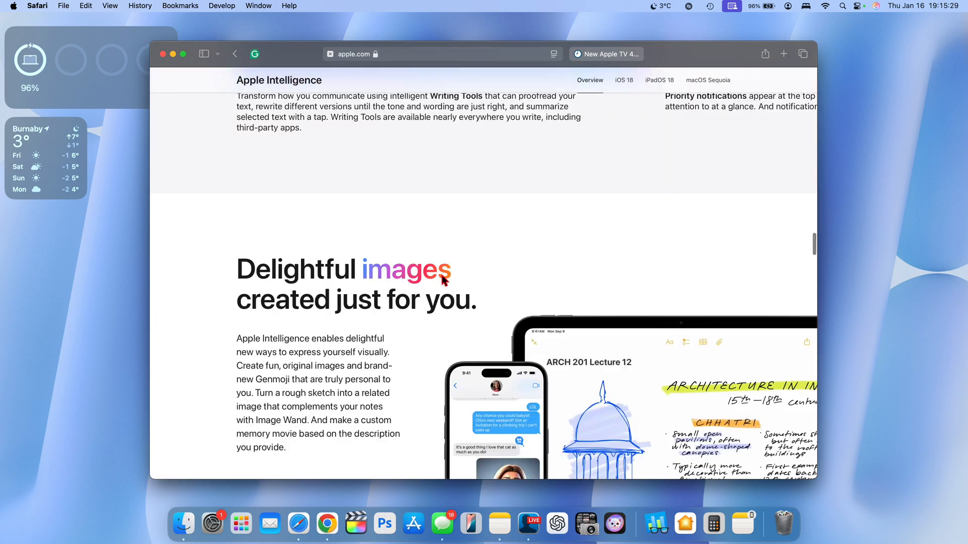
pyautogui.scroll(3)
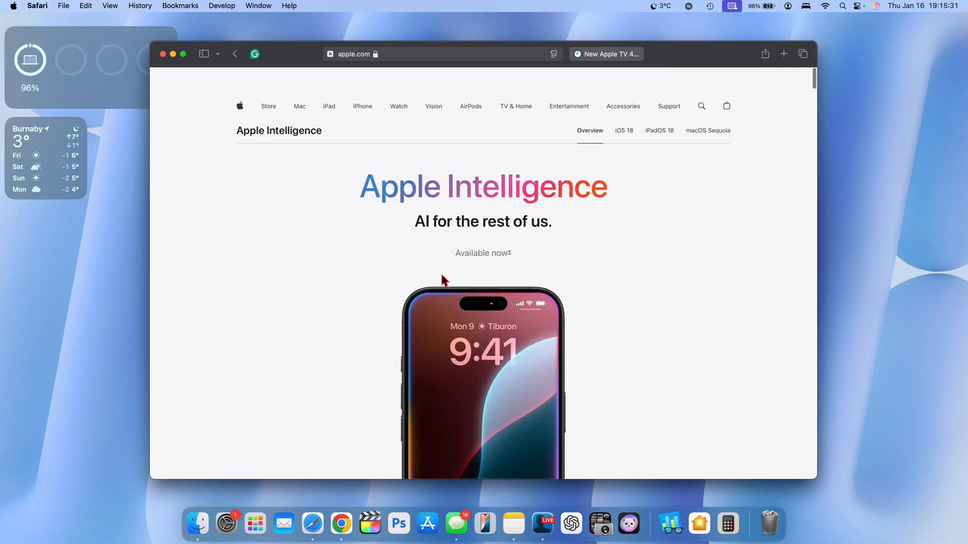
pyautogui.scroll(3)
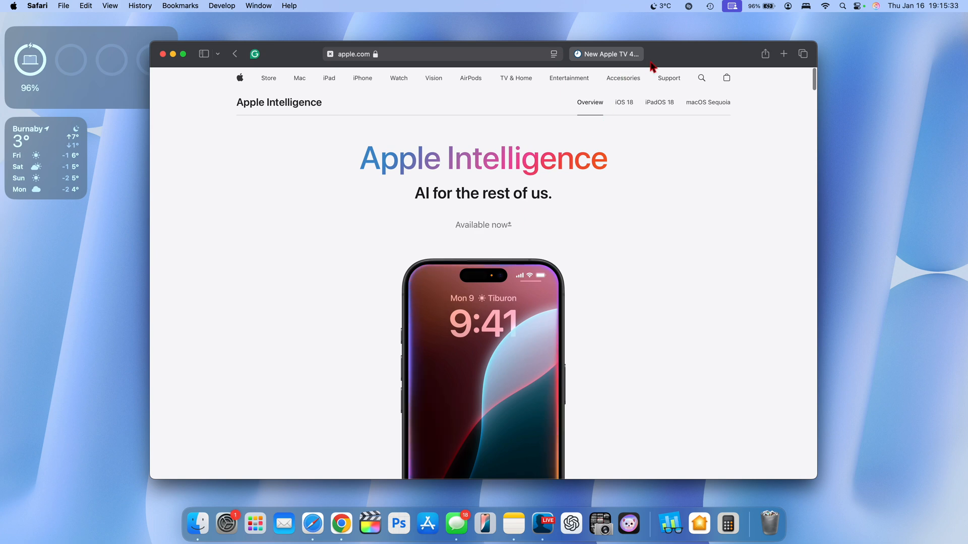
pyautogui.moveTo(665, 55)
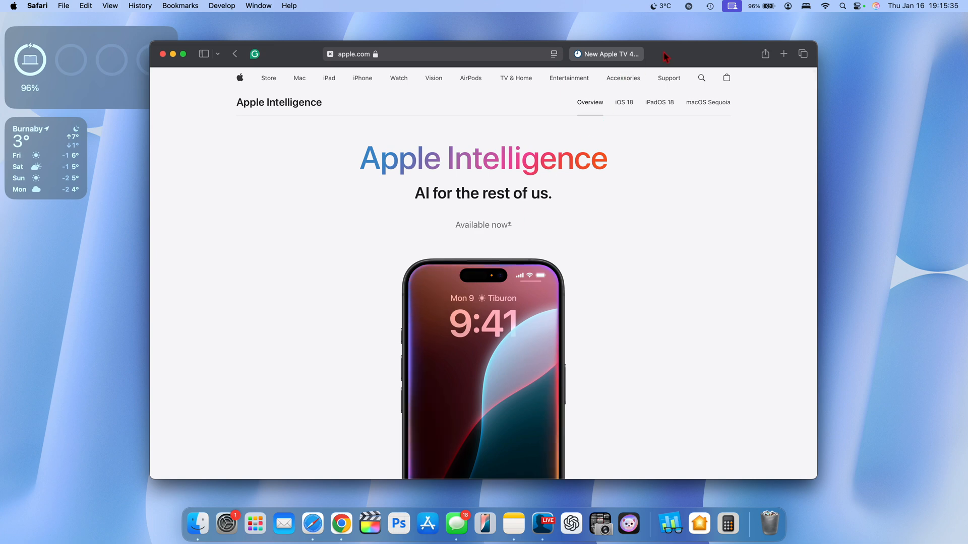
pyautogui.click(783, 54)
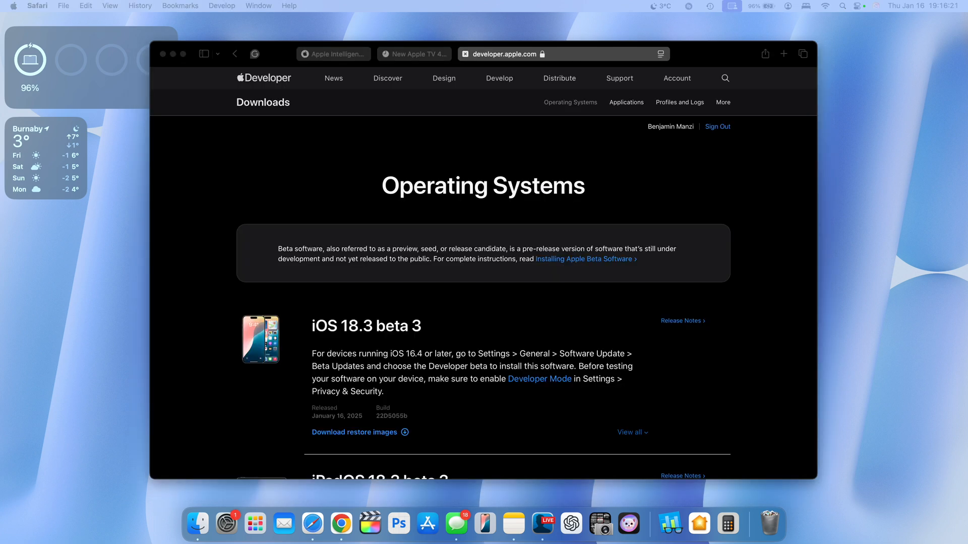
# Read the macOS Sequoia 15.3 Beta 2 release notes, quit Safari and return to System Settings' General page
pyautogui.scroll(-3)
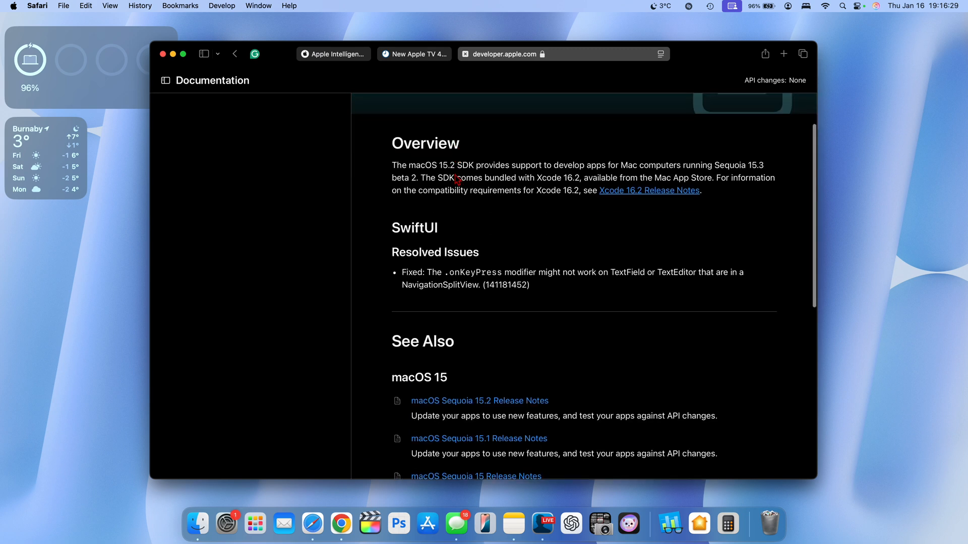
pyautogui.click(164, 80)
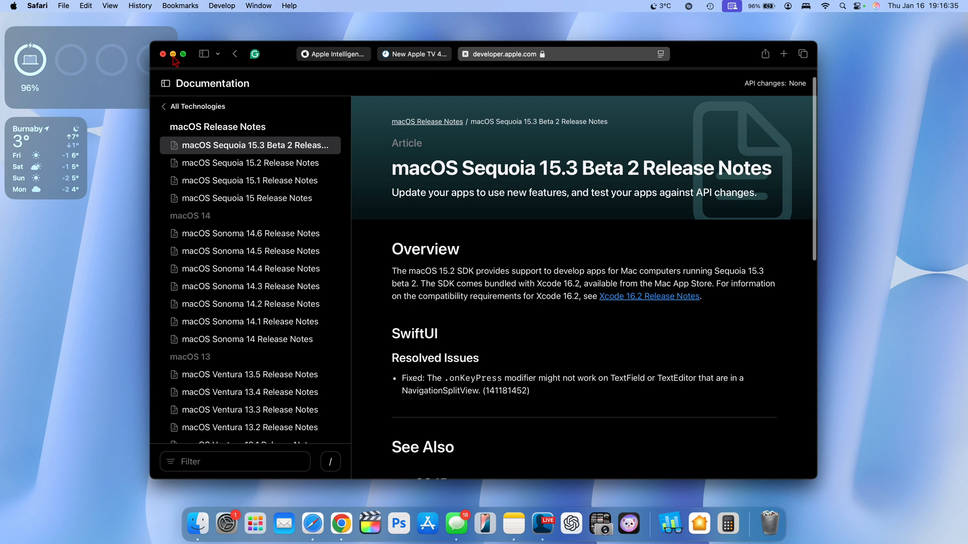
pyautogui.click(164, 55)
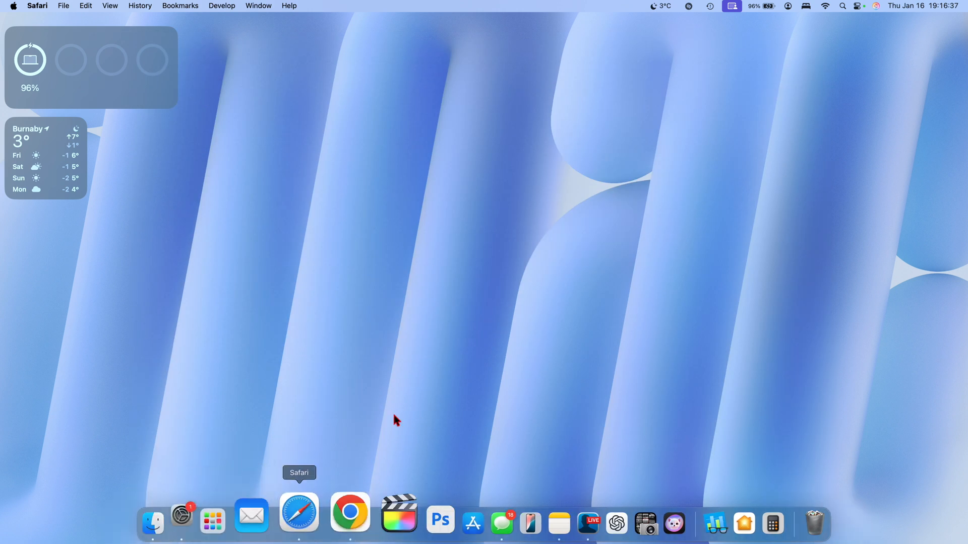
pyautogui.click(181, 515)
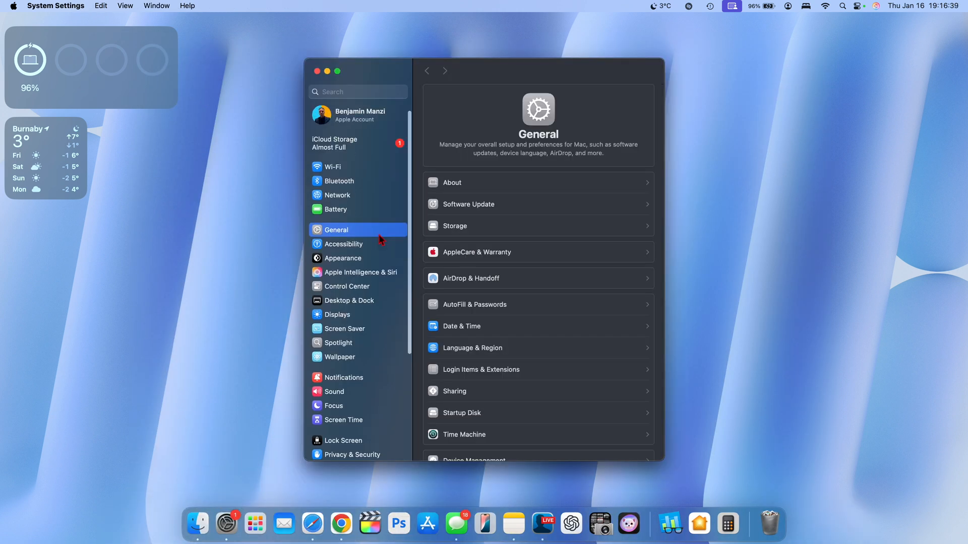
pyautogui.moveTo(331, 81)
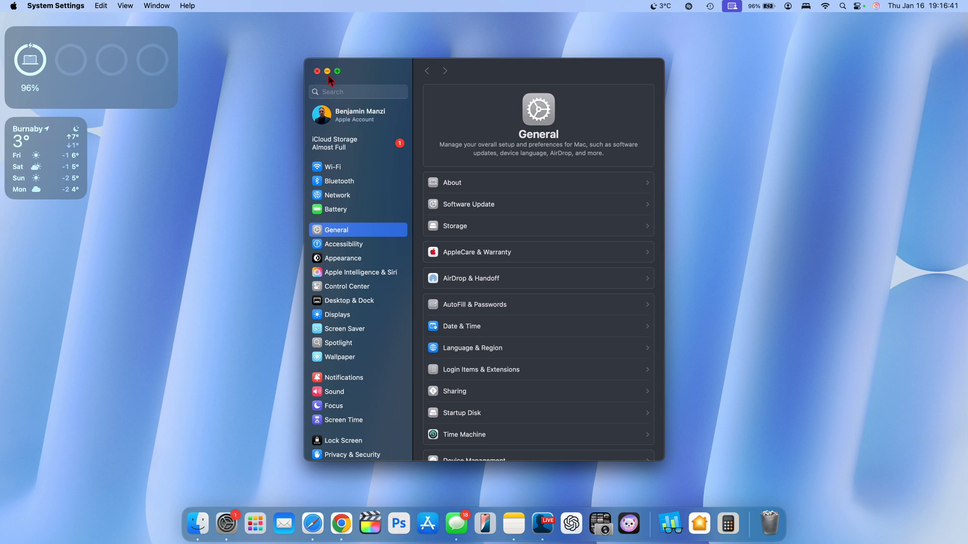
# Close the System Settings window and launch Calendar showing January 2025 in month view
pyautogui.click(317, 71)
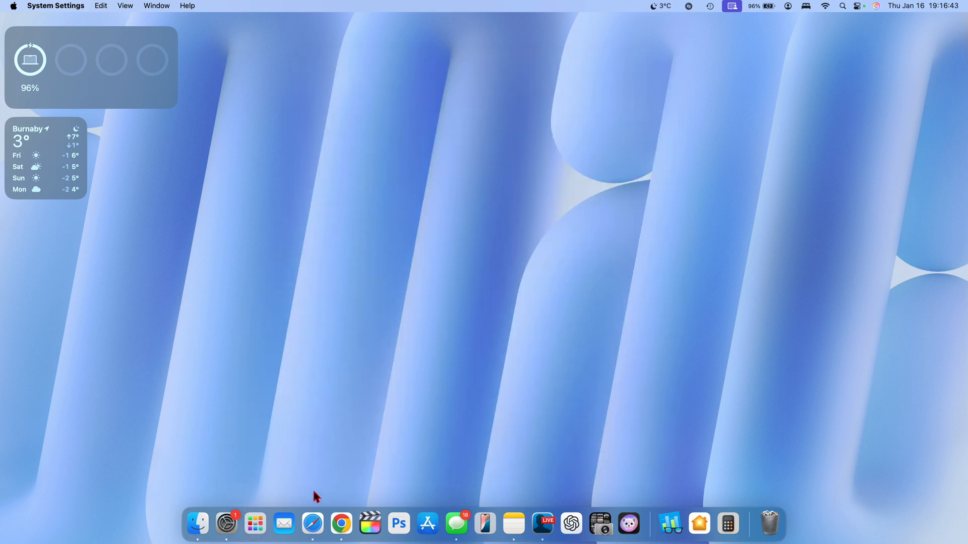
pyautogui.click(255, 524)
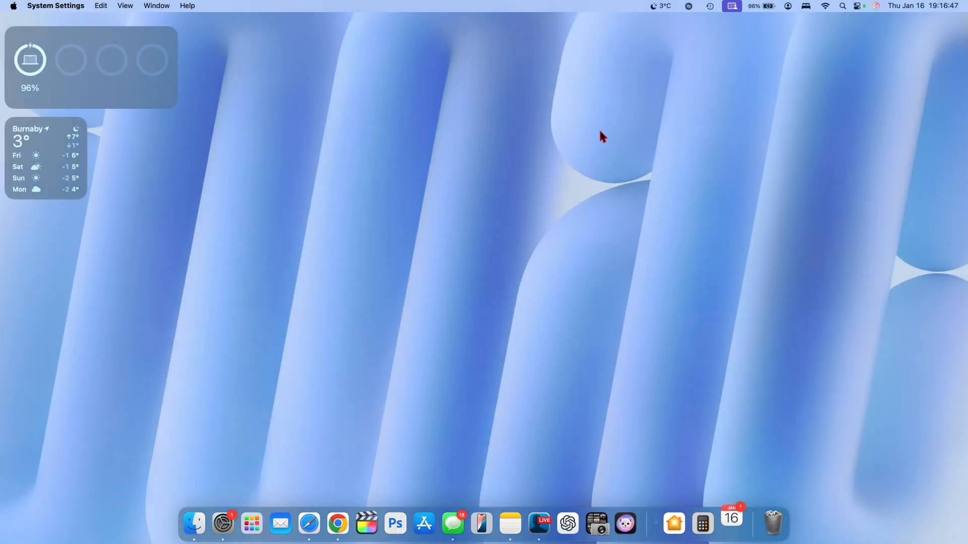
pyautogui.click(730, 524)
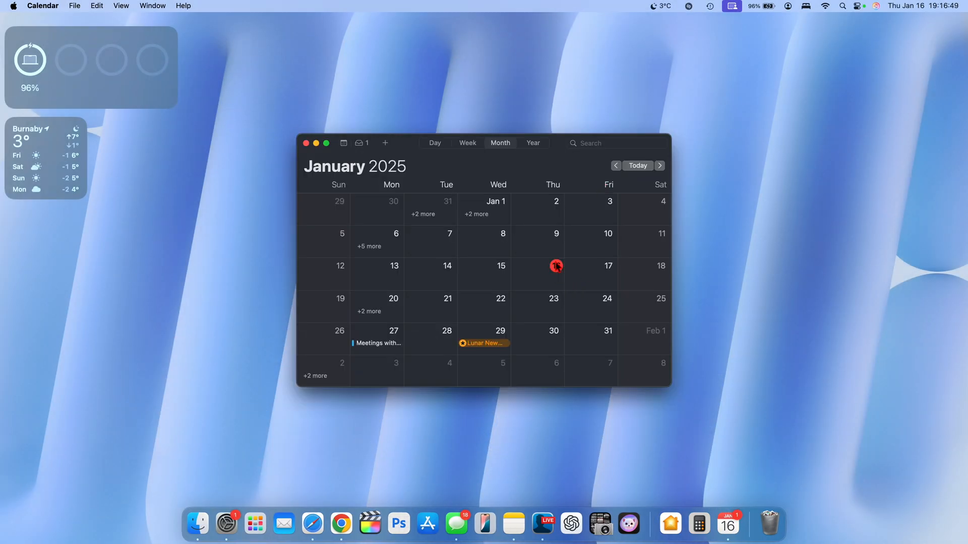
pyautogui.moveTo(565, 284)
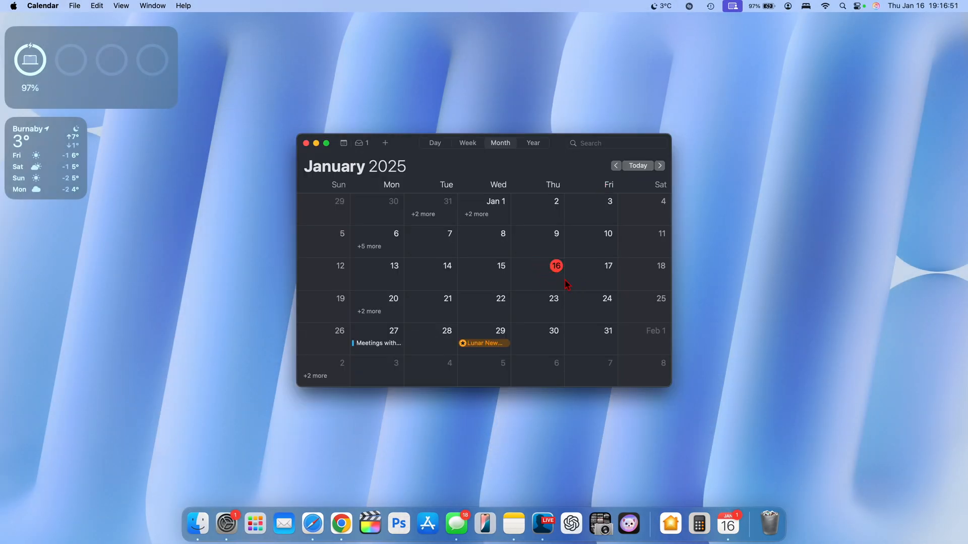
pyautogui.moveTo(542, 284)
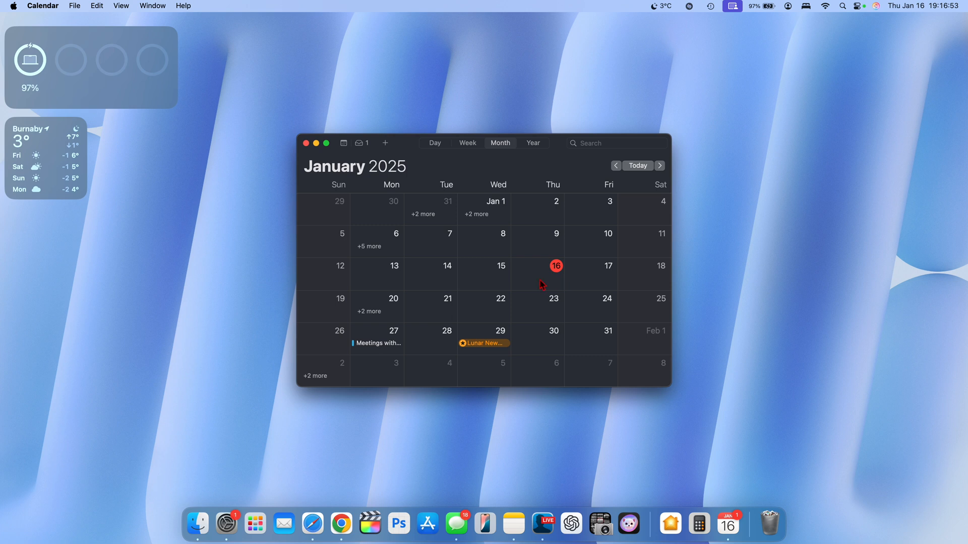
pyautogui.moveTo(395, 306)
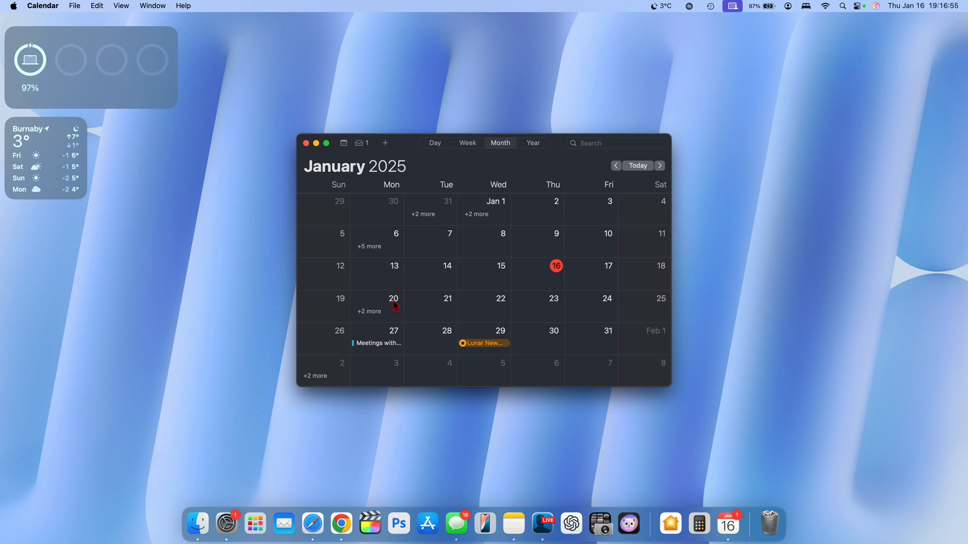
pyautogui.moveTo(557, 303)
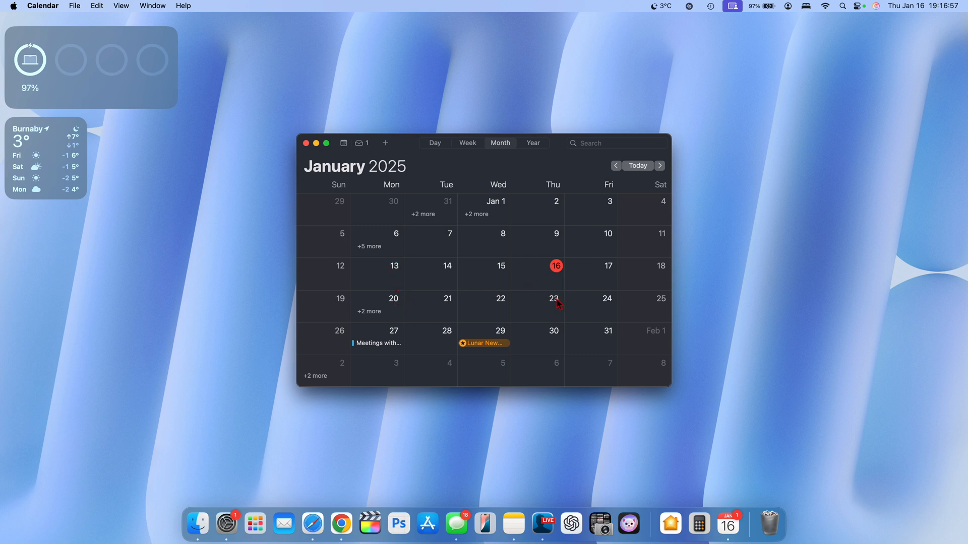
pyautogui.moveTo(401, 315)
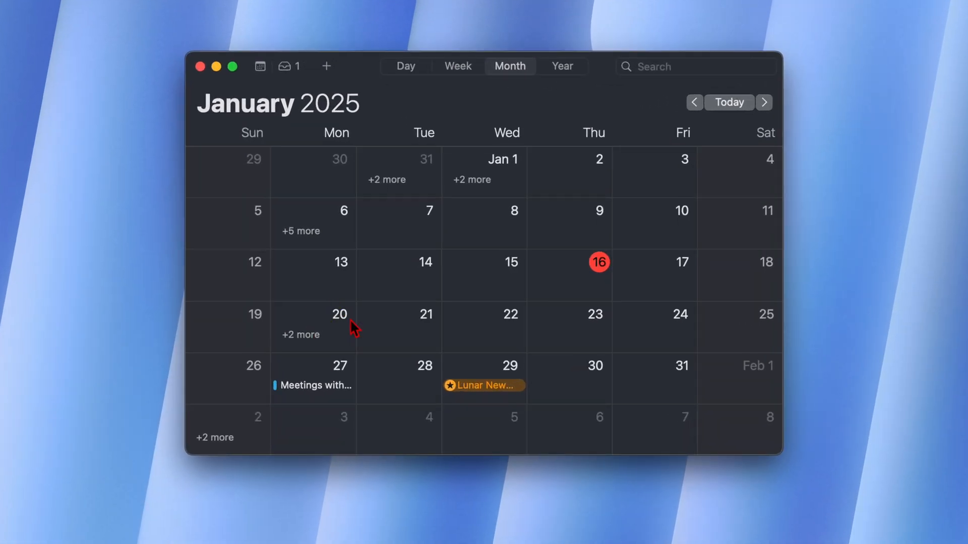
pyautogui.moveTo(350, 324)
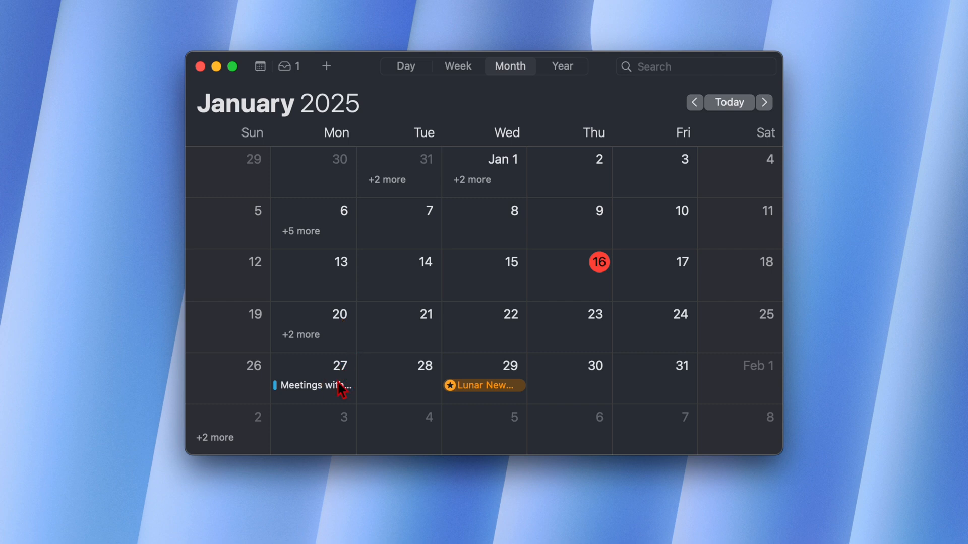
pyautogui.moveTo(341, 322)
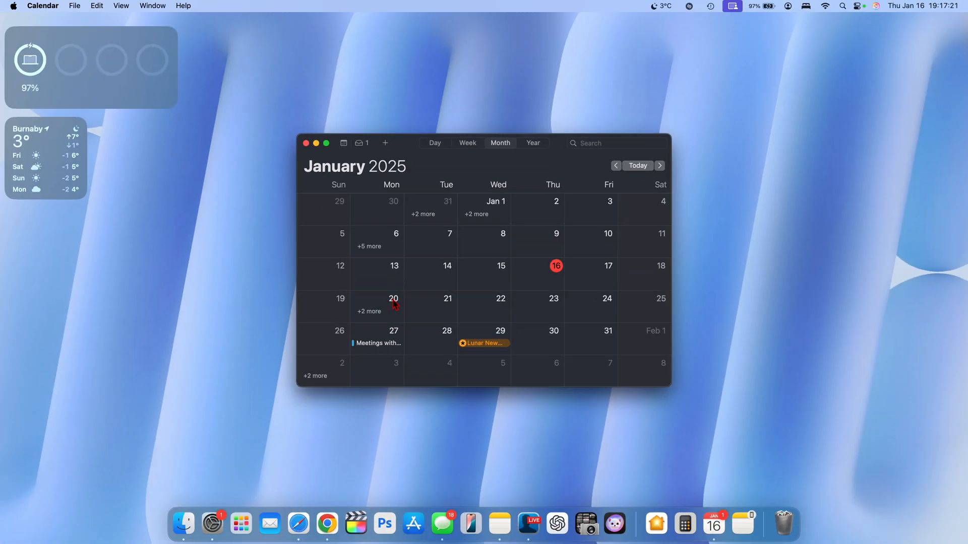
pyautogui.moveTo(397, 337)
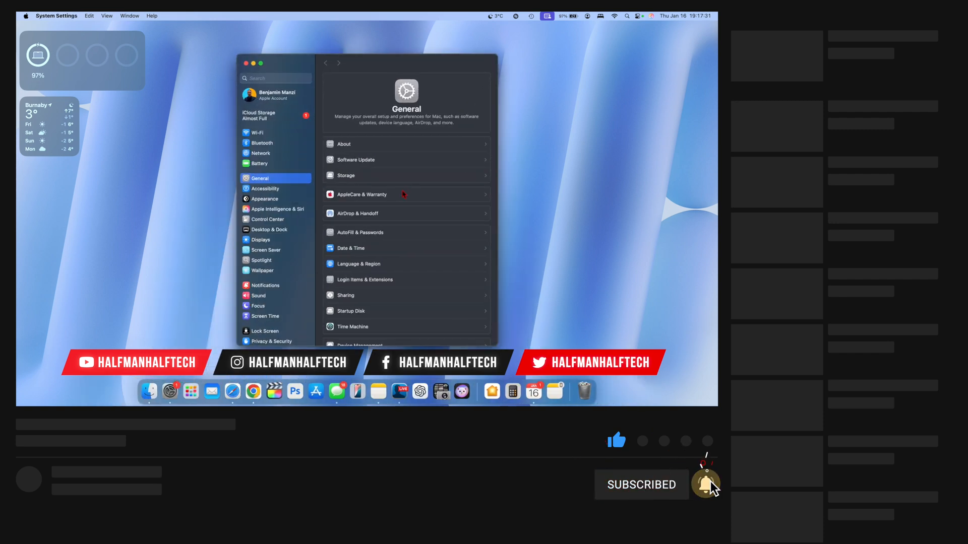
pyautogui.click(356, 160)
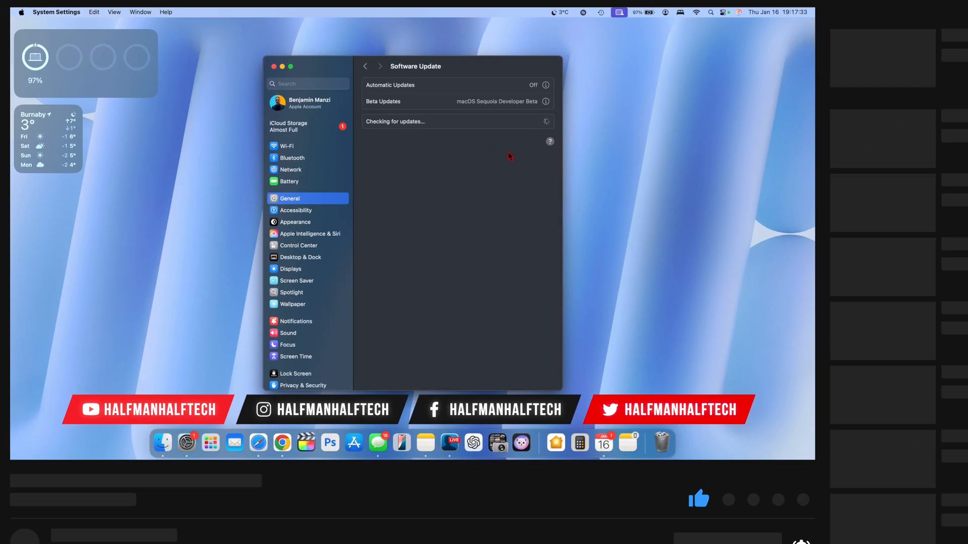